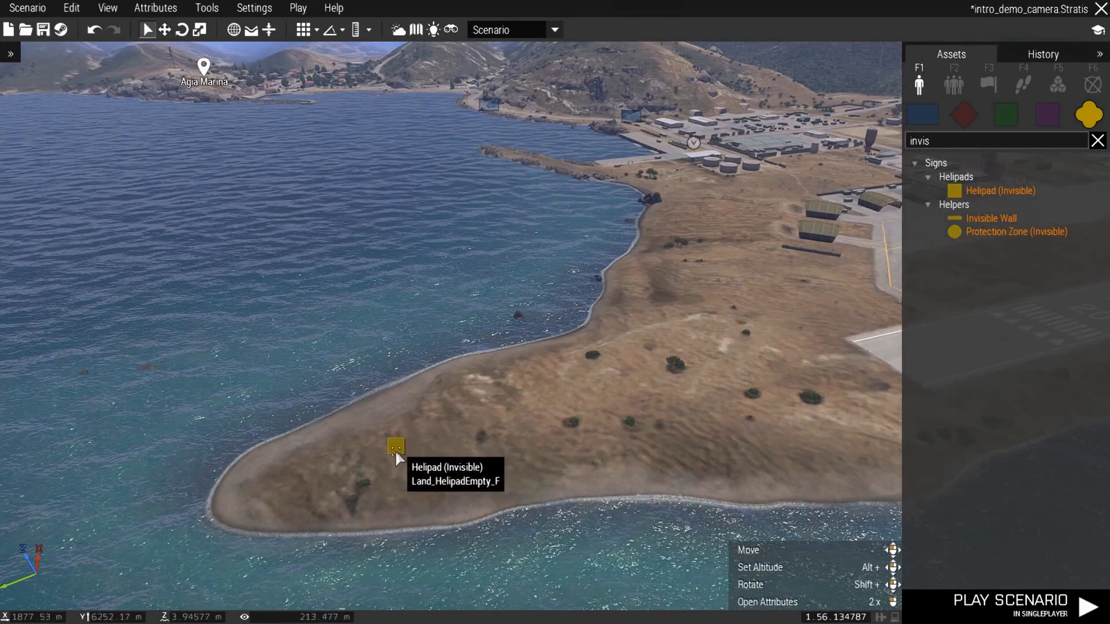
# Raise the invisible helipad high above the shore and name it cam1.
pyautogui.moveTo(397, 447); pyautogui.dragTo(346, 129)
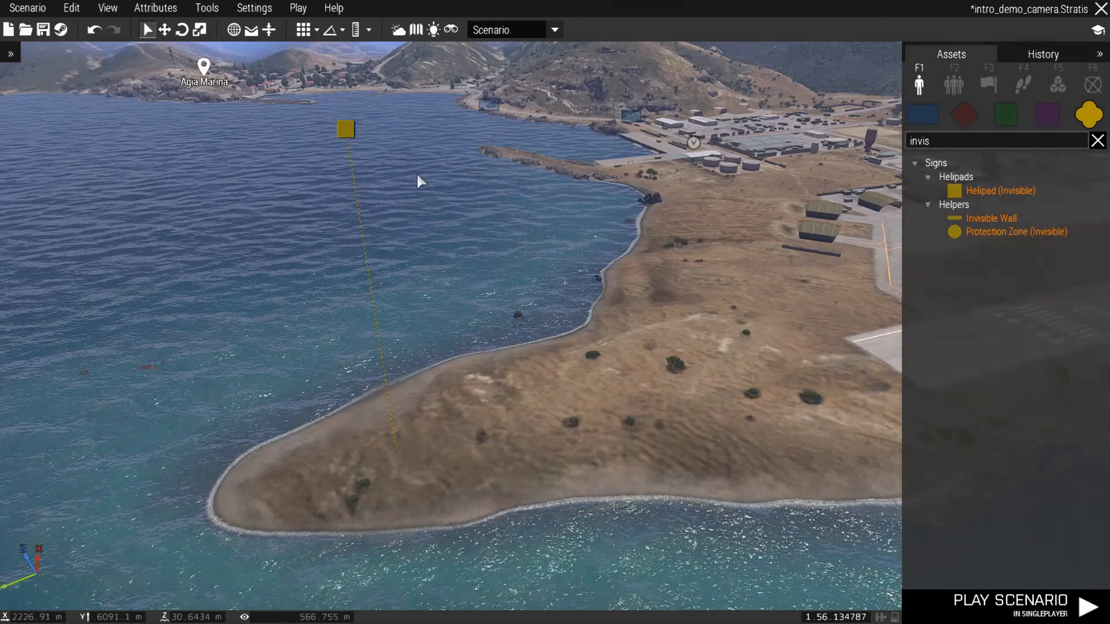
pyautogui.doubleClick(346, 130)
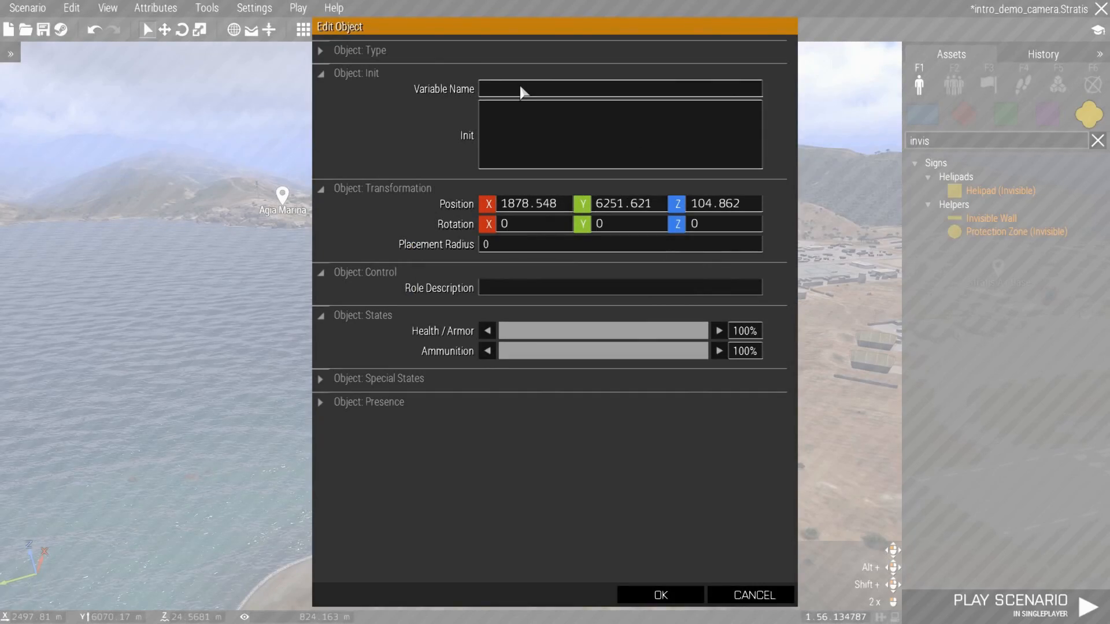
pyautogui.write('cam1\\')
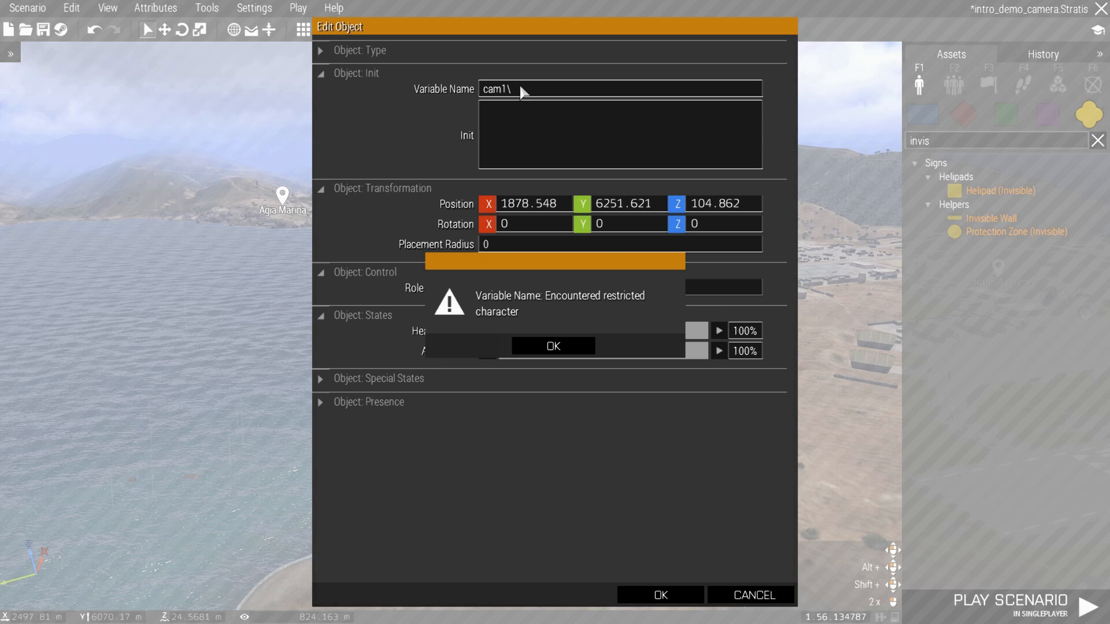
pyautogui.click(552, 346)
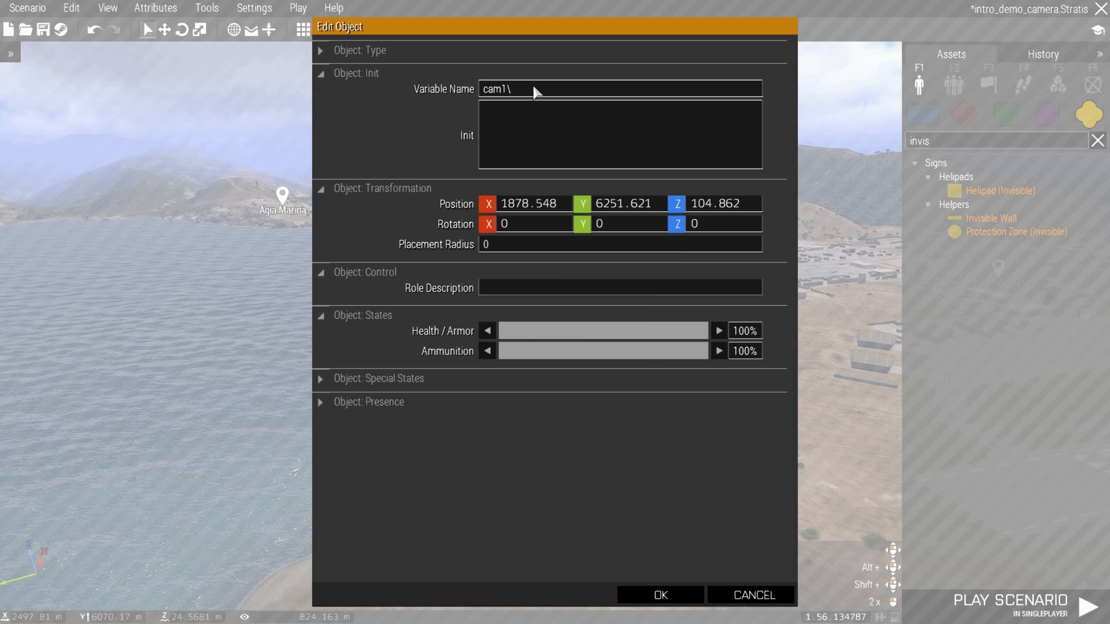
pyautogui.click(658, 594)
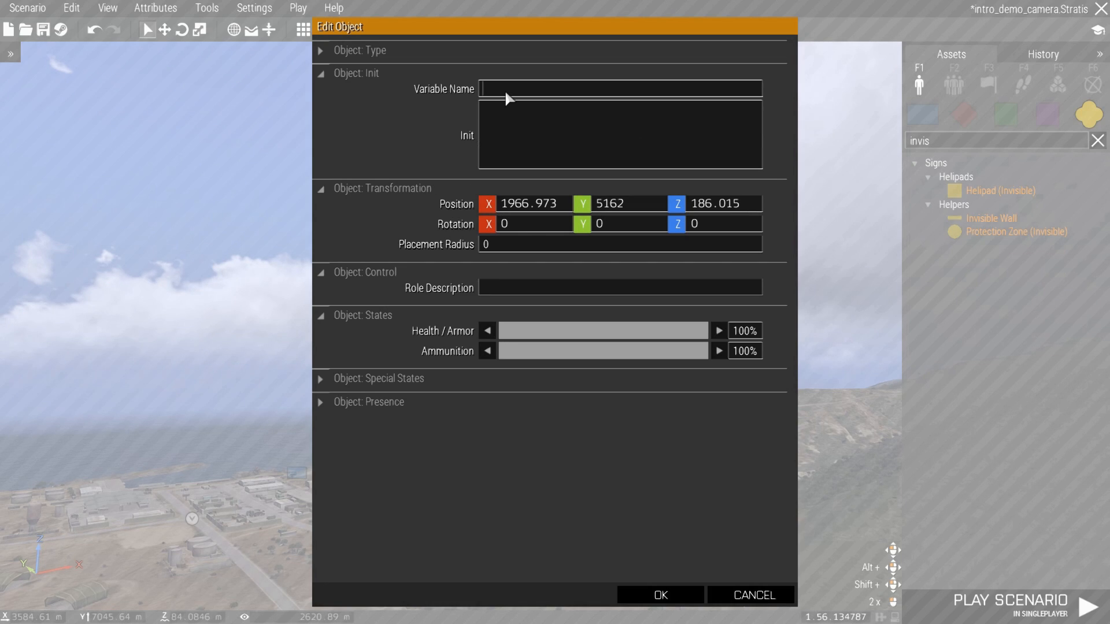
# Start naming a target marker object and grab the camera shot template line to copy.
pyautogui.click(658, 595)
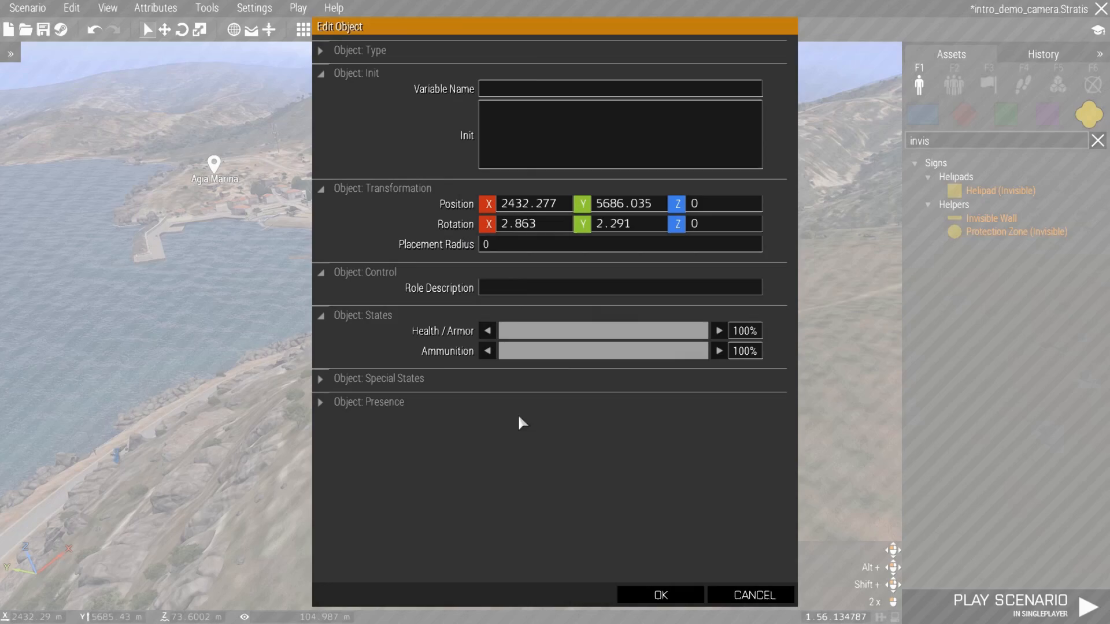
pyautogui.write('ta')
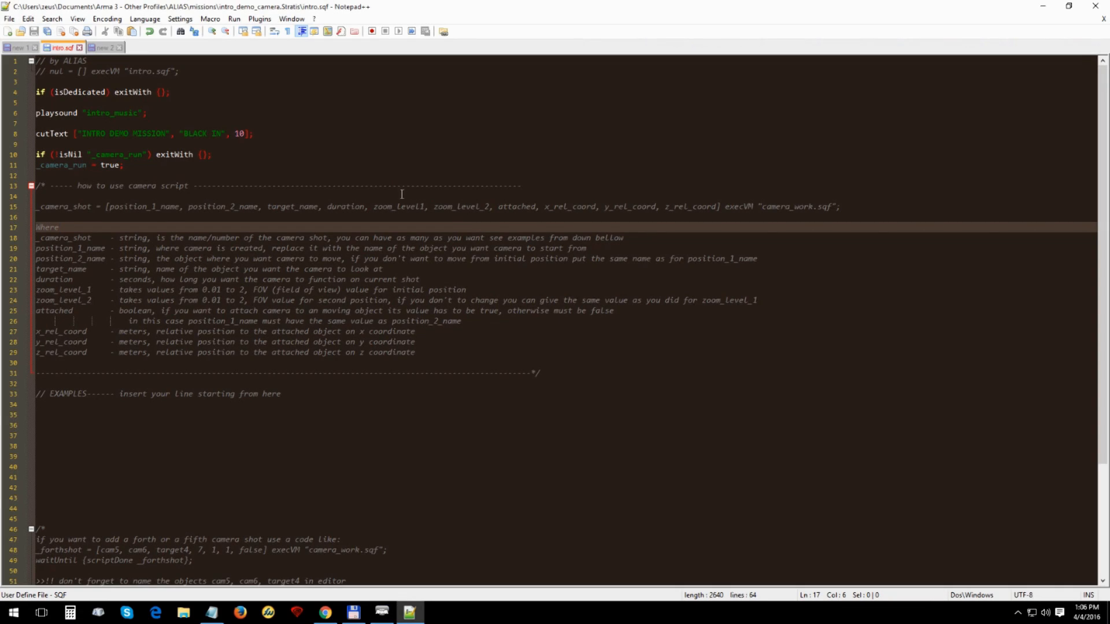
pyautogui.moveTo(40, 206); pyautogui.dragTo(148, 206)
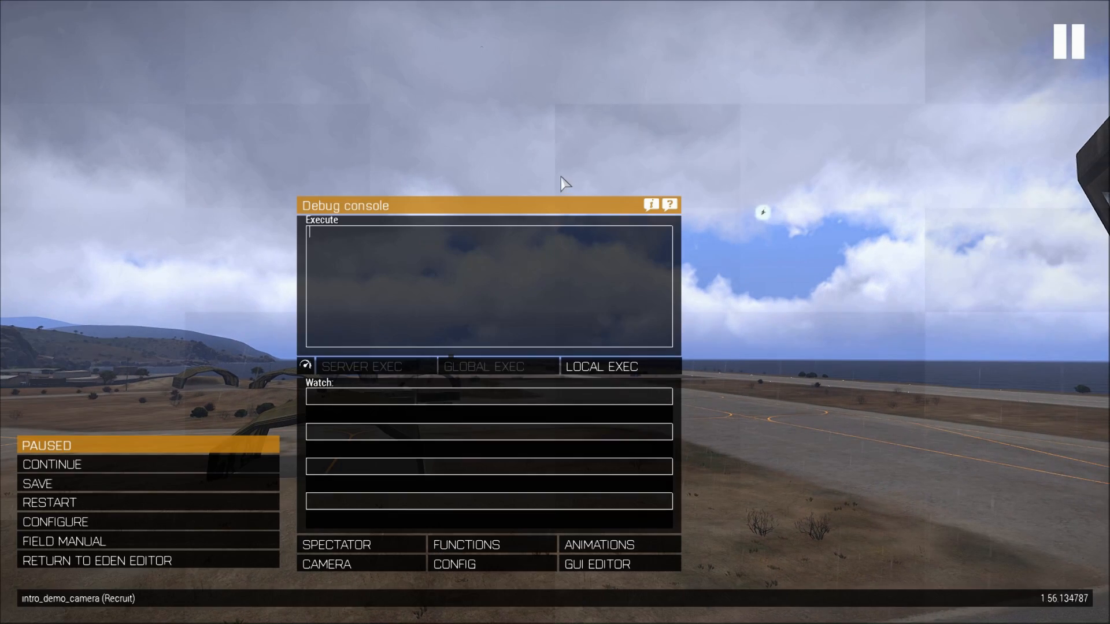
# Paste the camera shot template, rename the shot and set its duration to 9 seconds.
pyautogui.write('_camera_shot = [position_1_name, position_2_name, target_name, duration, zoom_level1, zoom_level_2, attached, x_rel_coord, y_rel_coord, z_rel_coord] execVM "camera_work.sqf";')
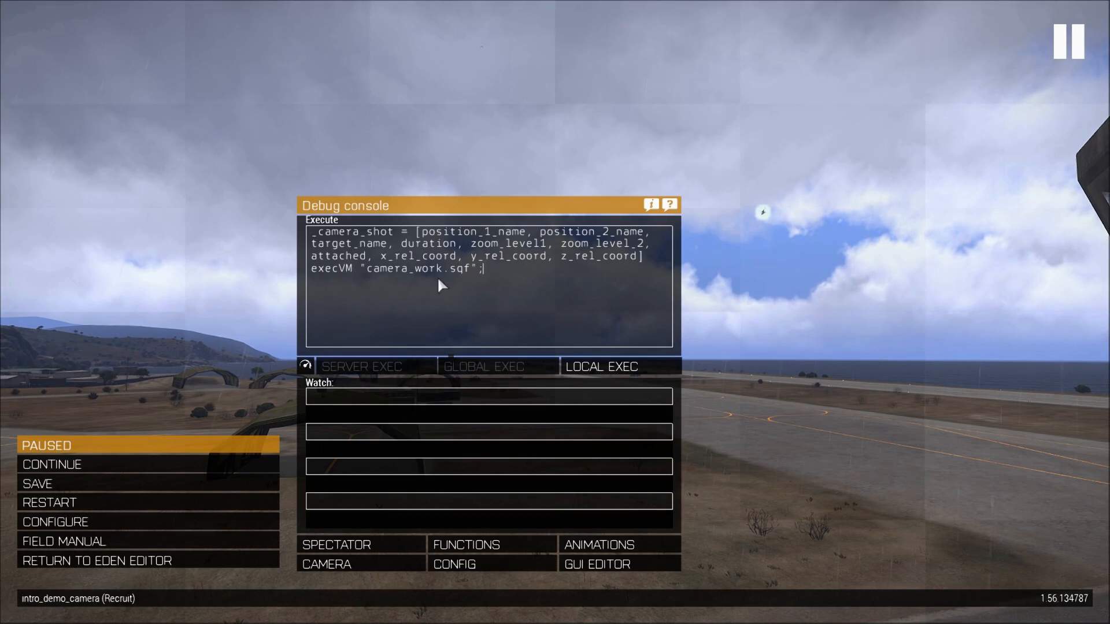
pyautogui.doubleClick(354, 232)
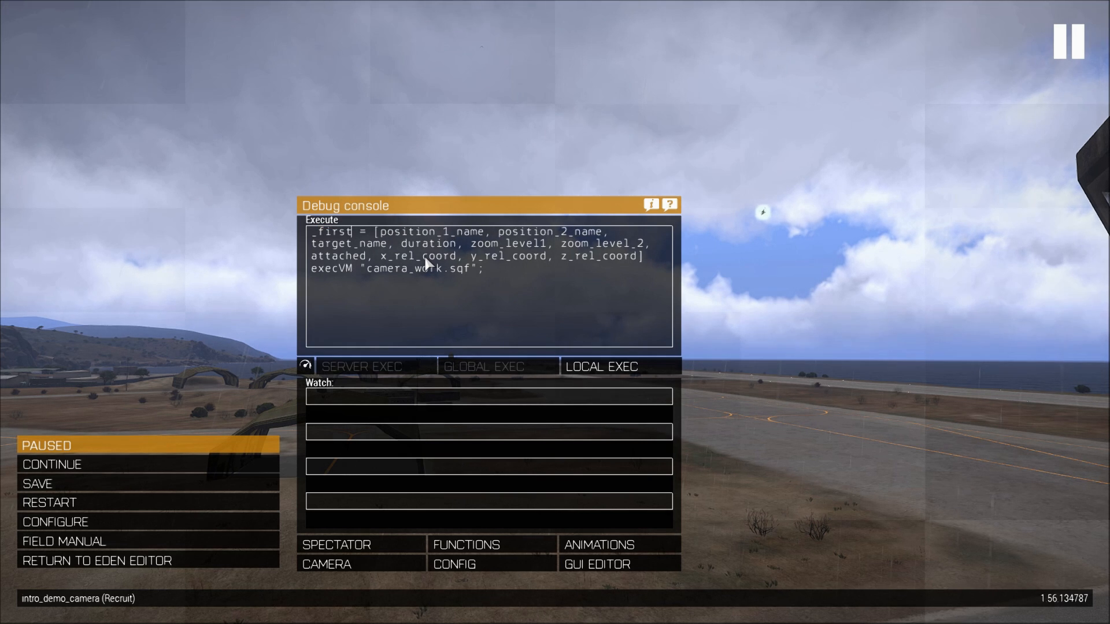
pyautogui.write('shot = [cam1, cam2, target1, duration,')
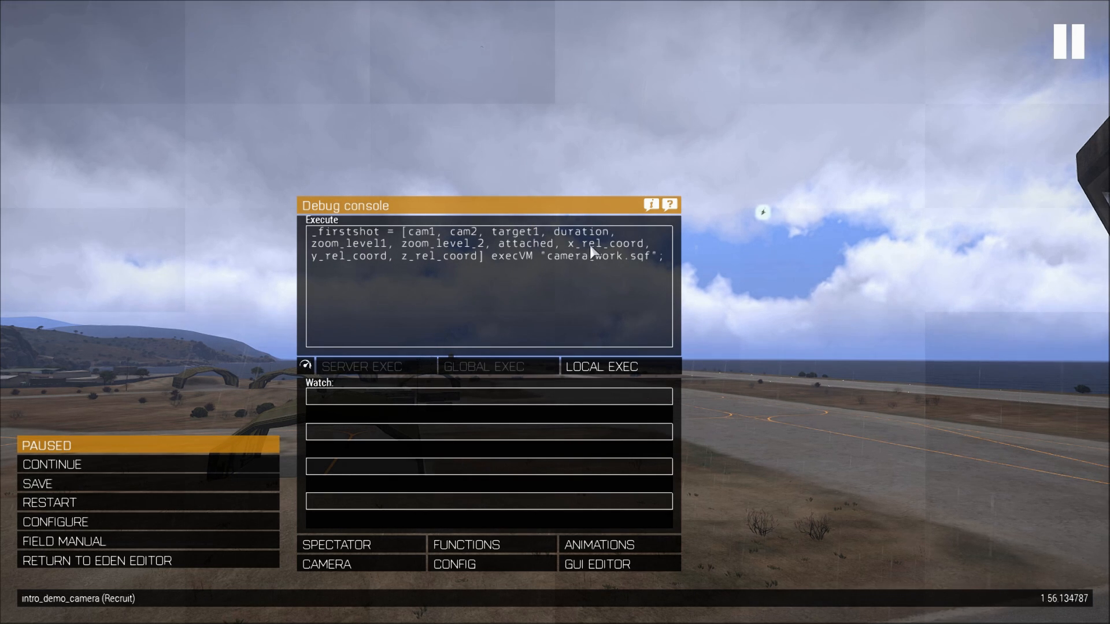
pyautogui.doubleClick(580, 232)
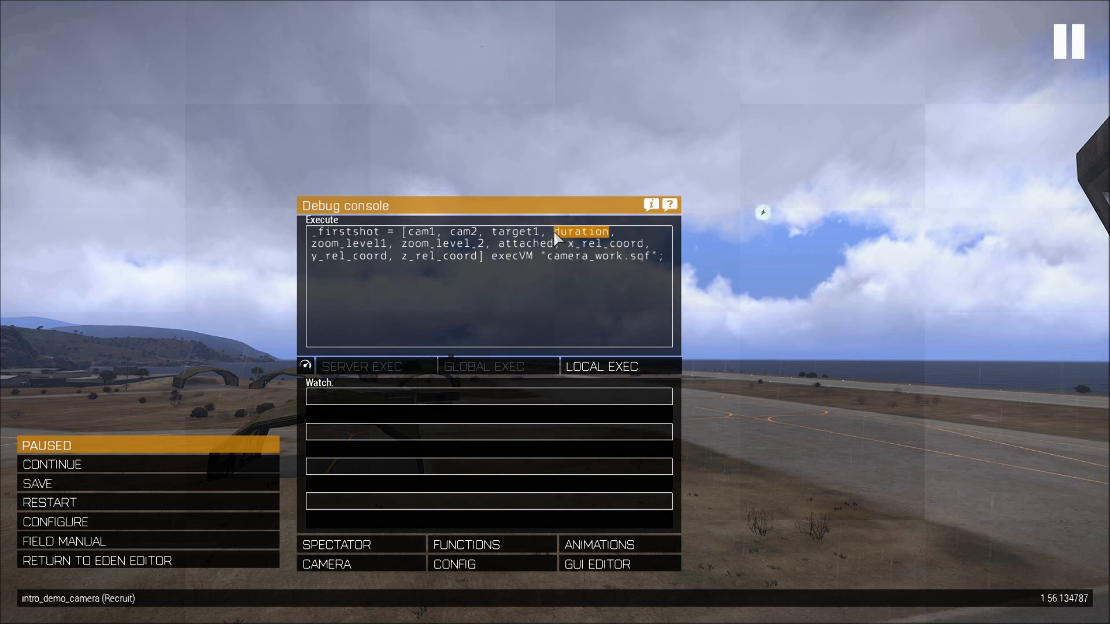
pyautogui.write('9, zoom_level1')
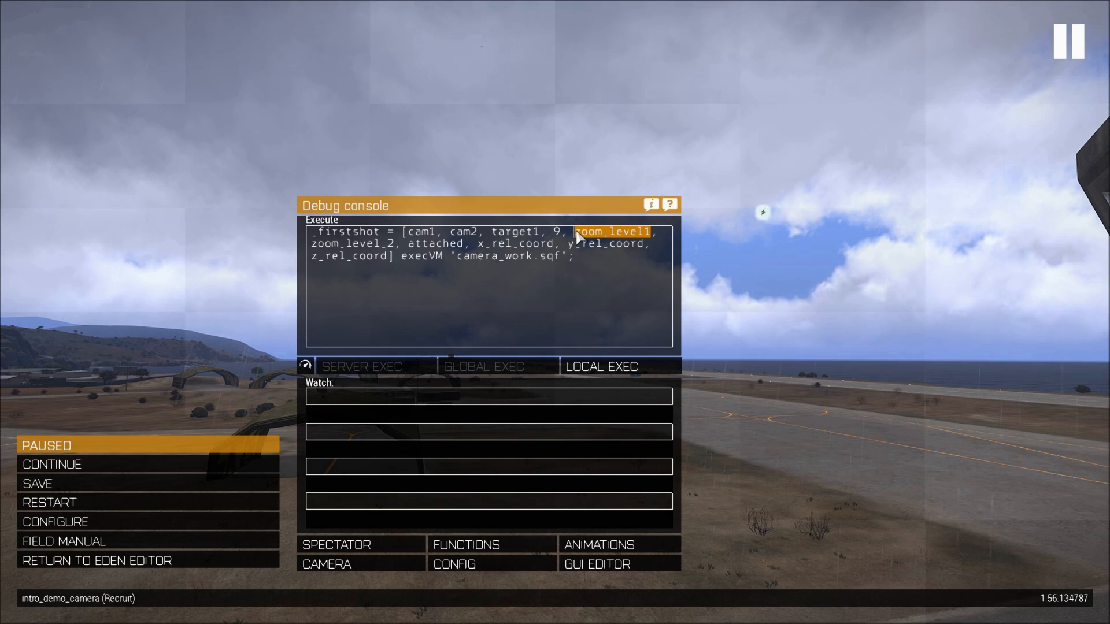
pyautogui.moveTo(644, 250)
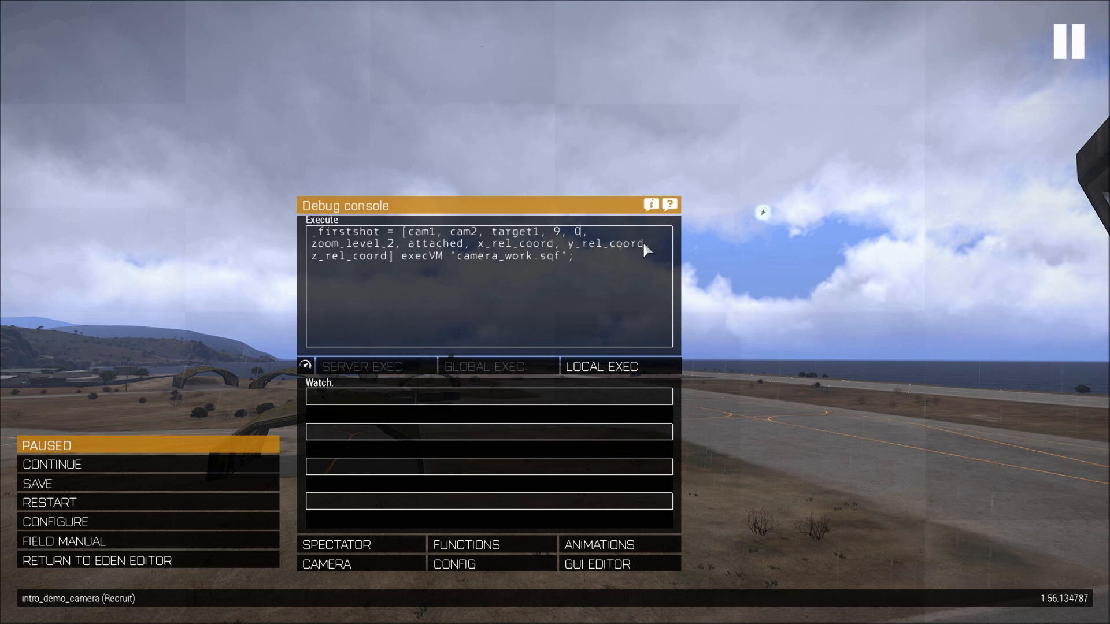
# Set zoom 0.3 to 0.1, attached false and x offset 0 for the first shot.
pyautogui.write('0.3')
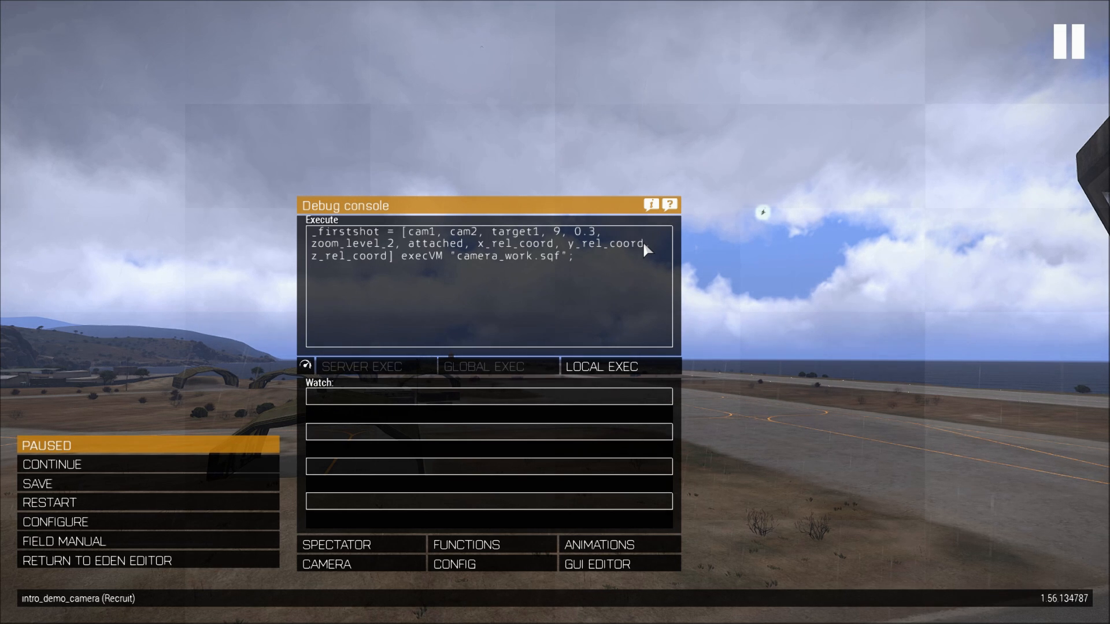
pyautogui.doubleClick(353, 244)
pyautogui.write('0.1')
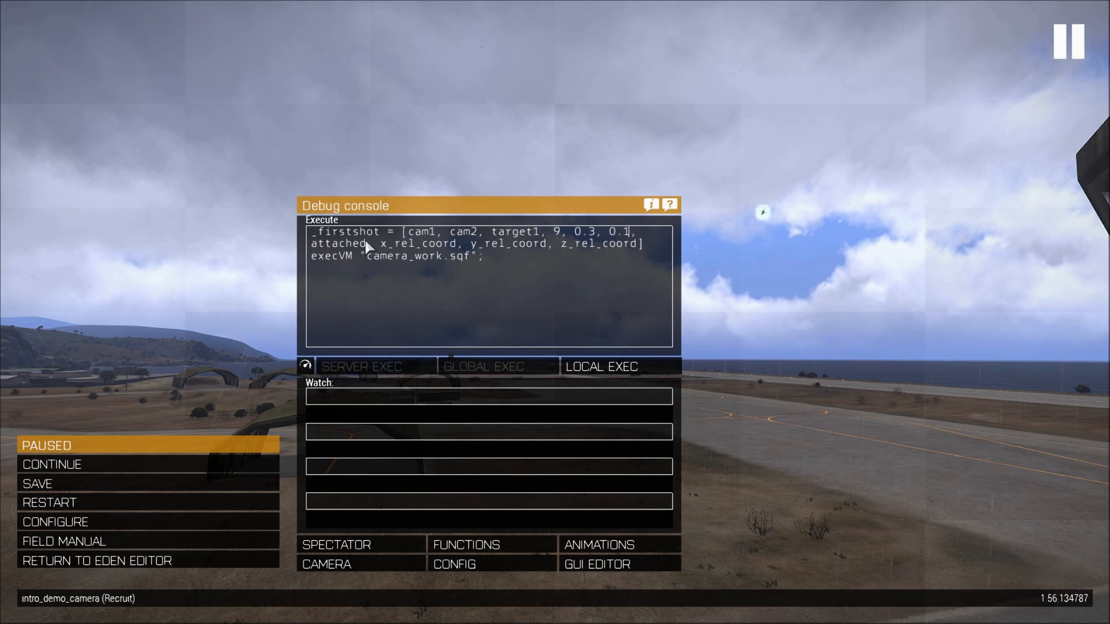
pyautogui.doubleClick(339, 244)
pyautogui.write('f')
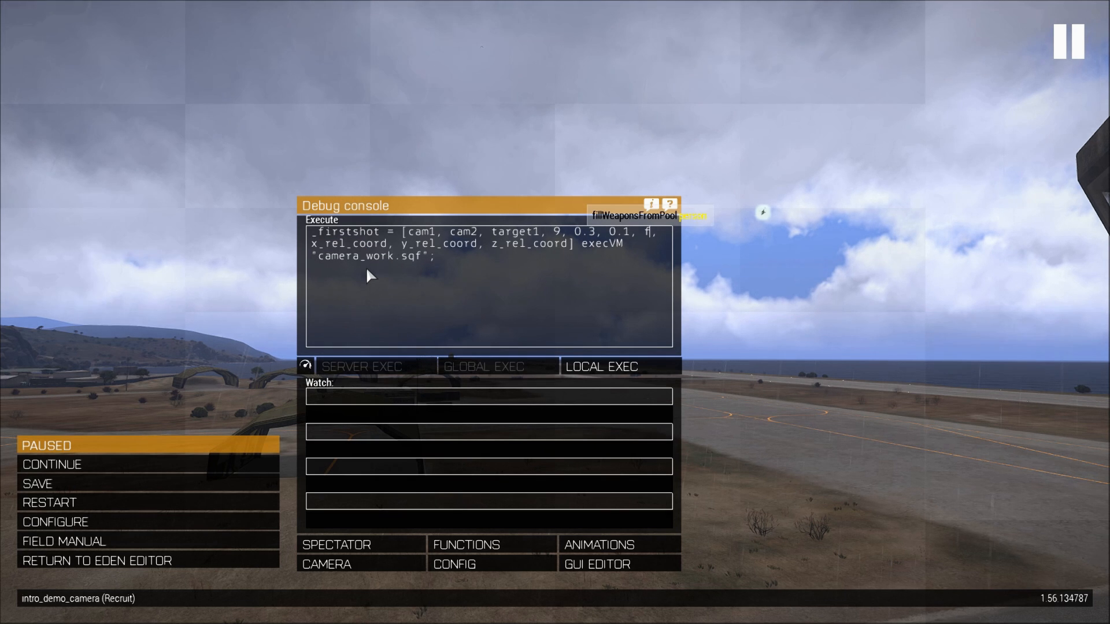
pyautogui.write('alse')
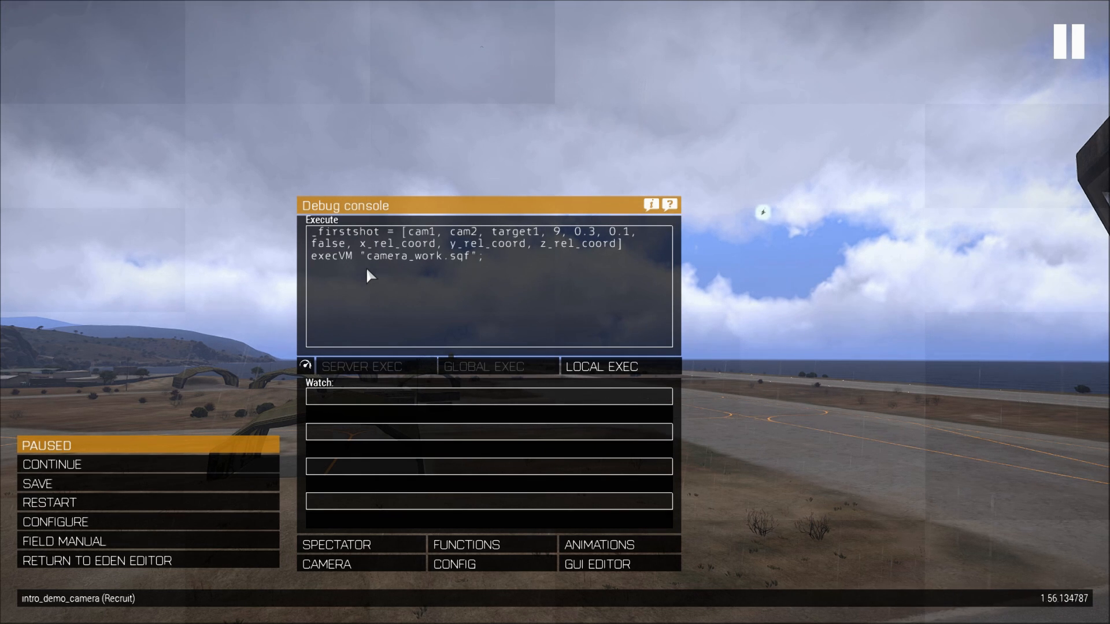
pyautogui.doubleClick(401, 244)
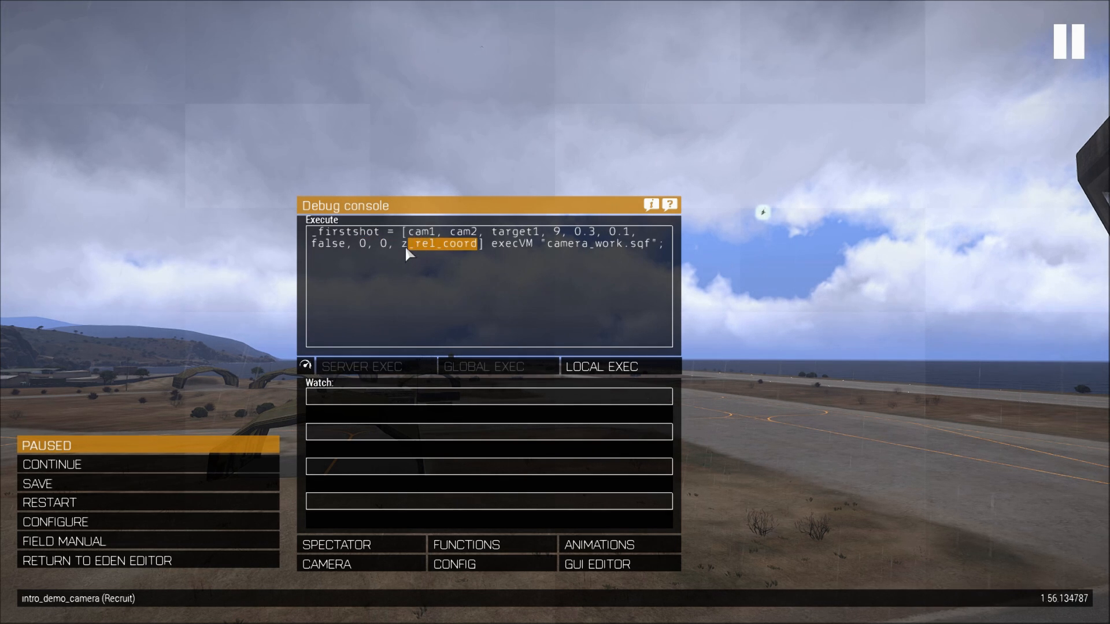
pyautogui.write('0')
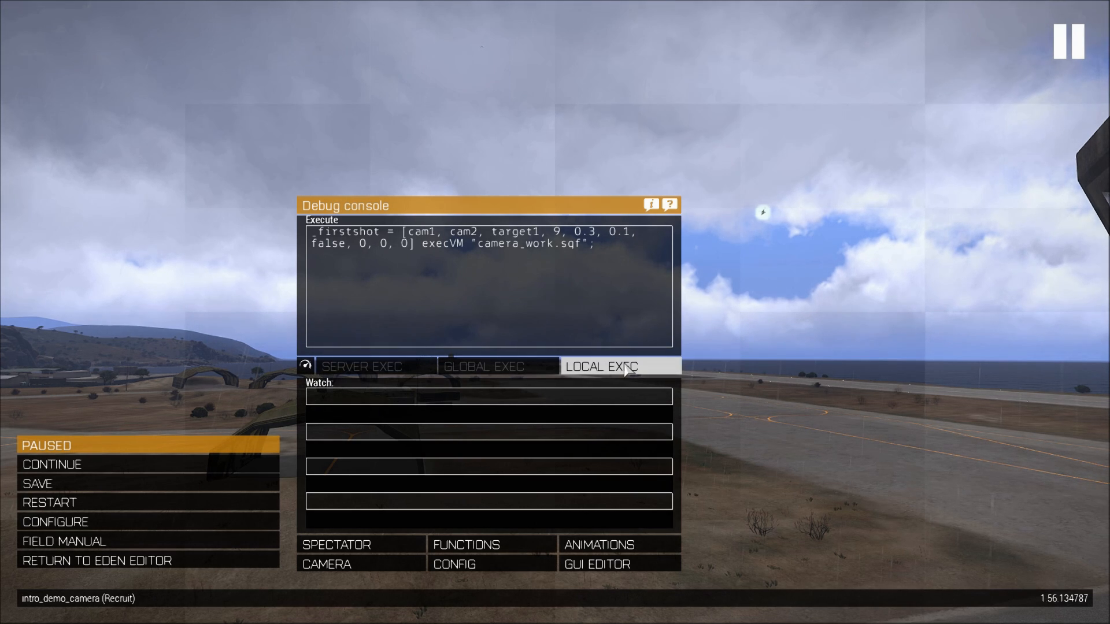
pyautogui.click(600, 367)
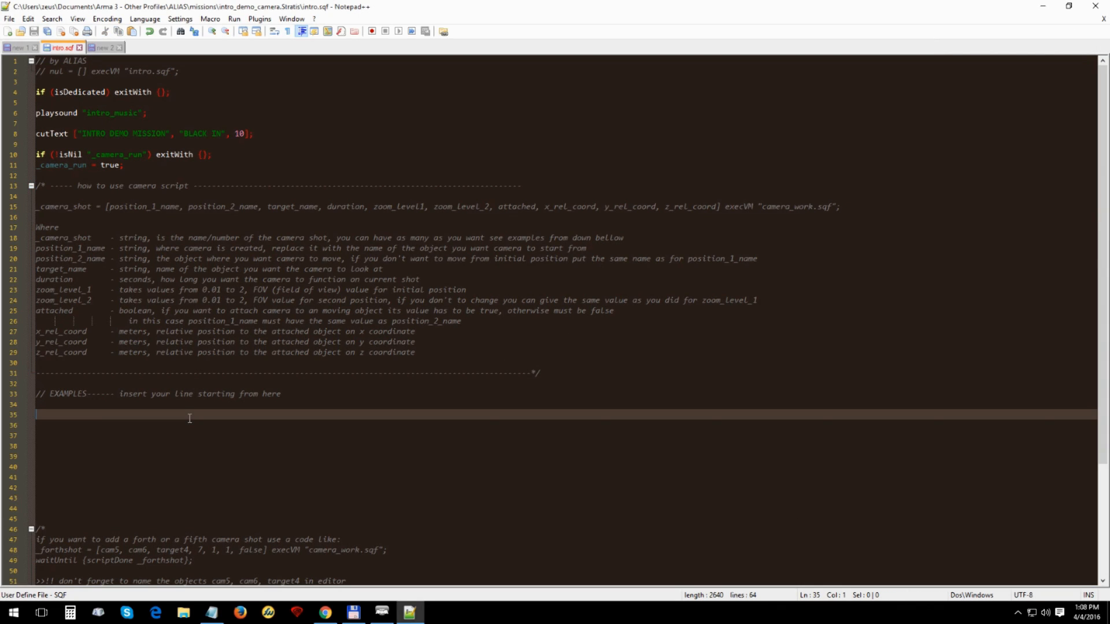
# Write the _firstshot execVM line in intro.sqf followed by waitUntil {scriptdone _firstshot}.
pyautogui.write('firstshot = [cam1, cam2, target1, 9, 0.3, 0.1, false, 0, 0, 0] execVM "camera_work.sqf";')
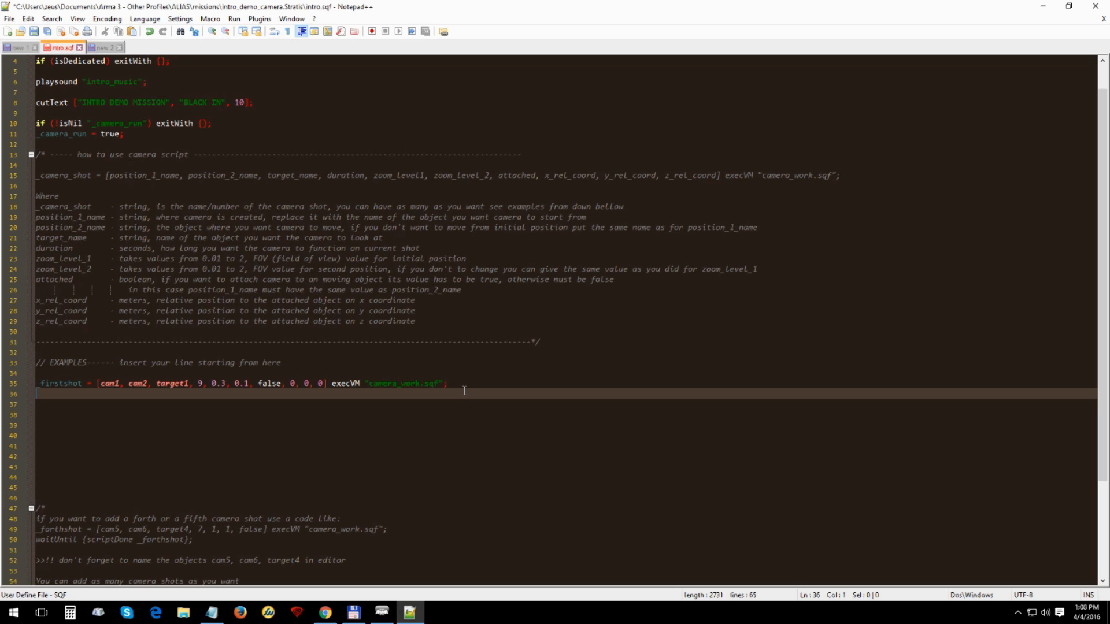
pyautogui.write('waitUntil')
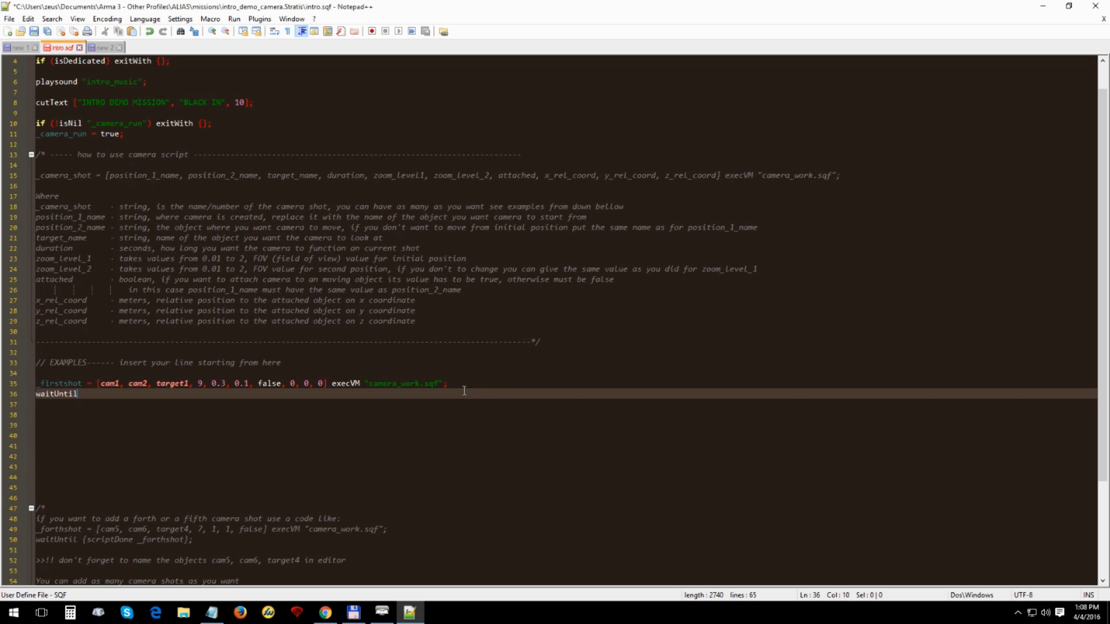
pyautogui.write('{}')
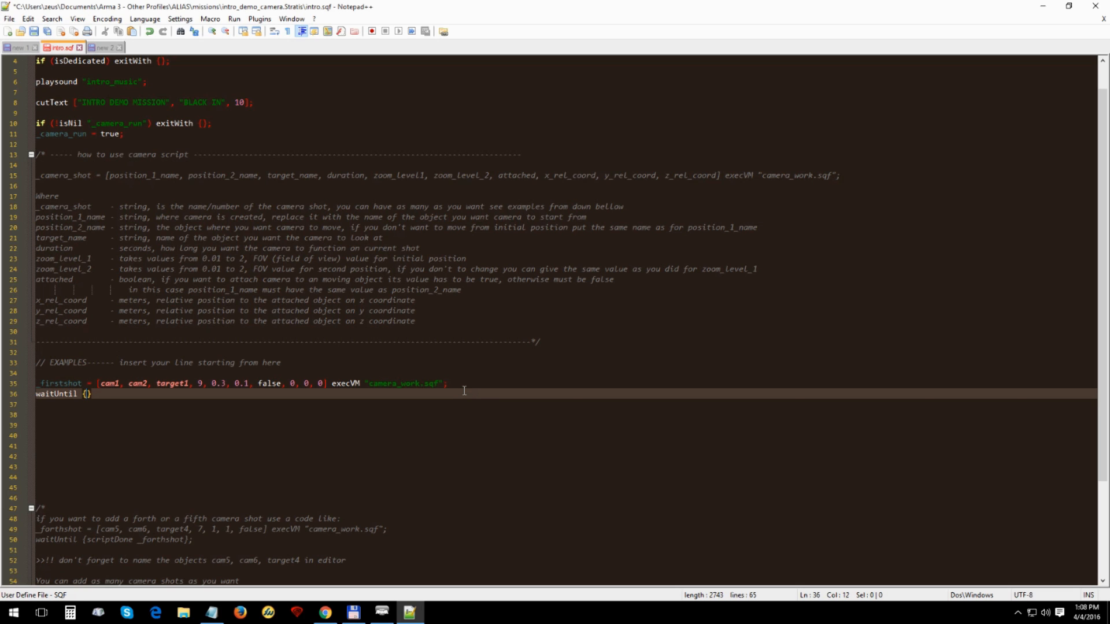
pyautogui.write('scriptdone_fi')
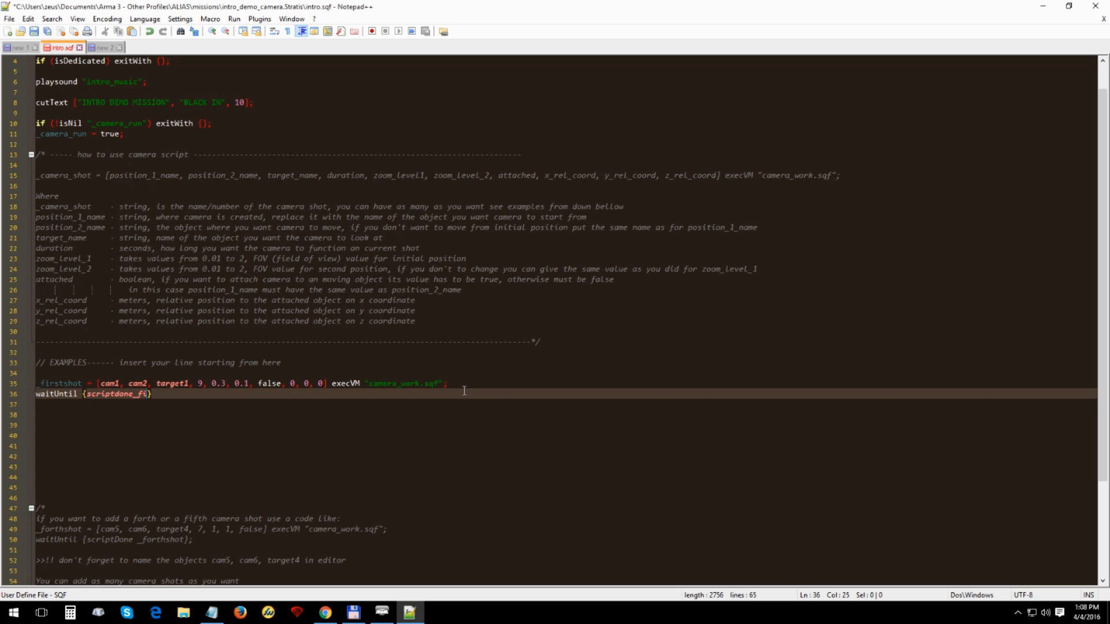
pyautogui.write('rstshot')
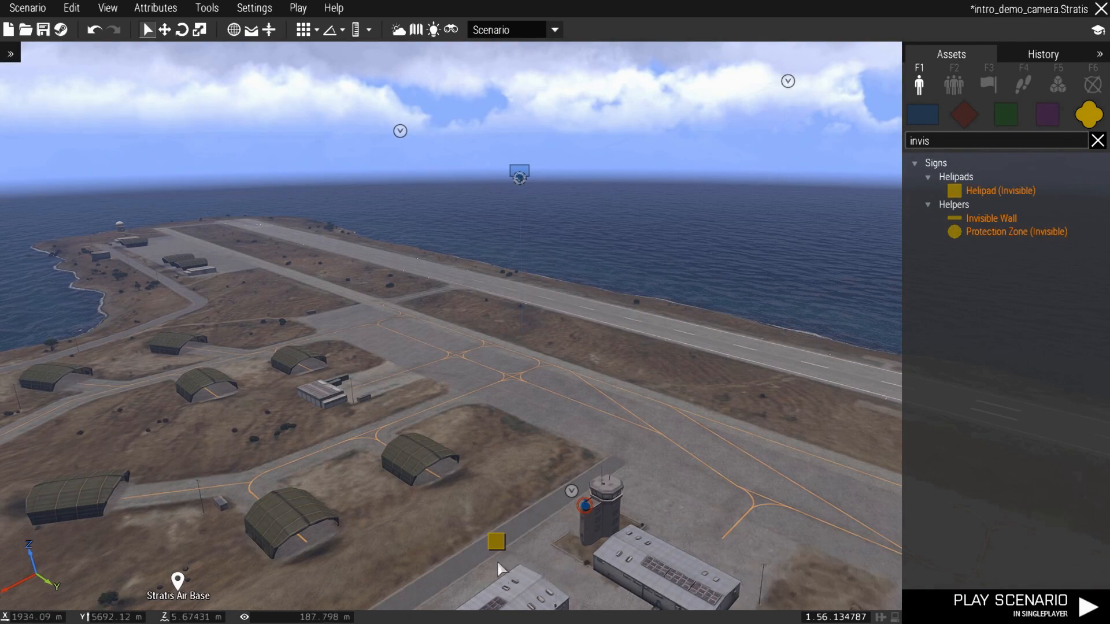
# Give the object near the airfield a target variable name and launch the scenario preview.
pyautogui.doubleClick(519, 173)
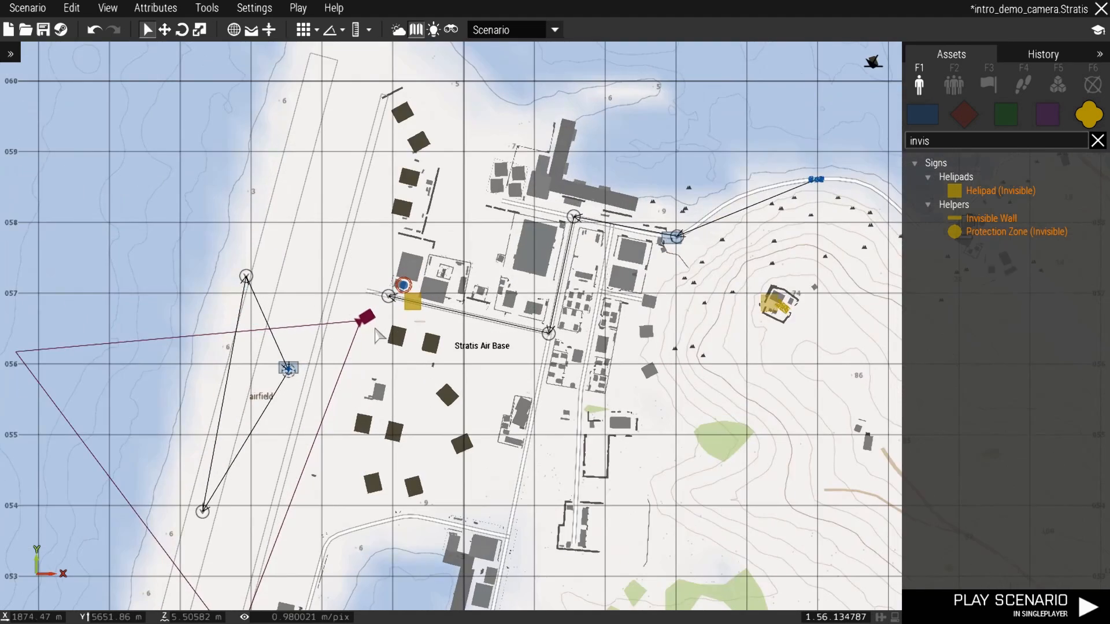
pyautogui.doubleClick(290, 367)
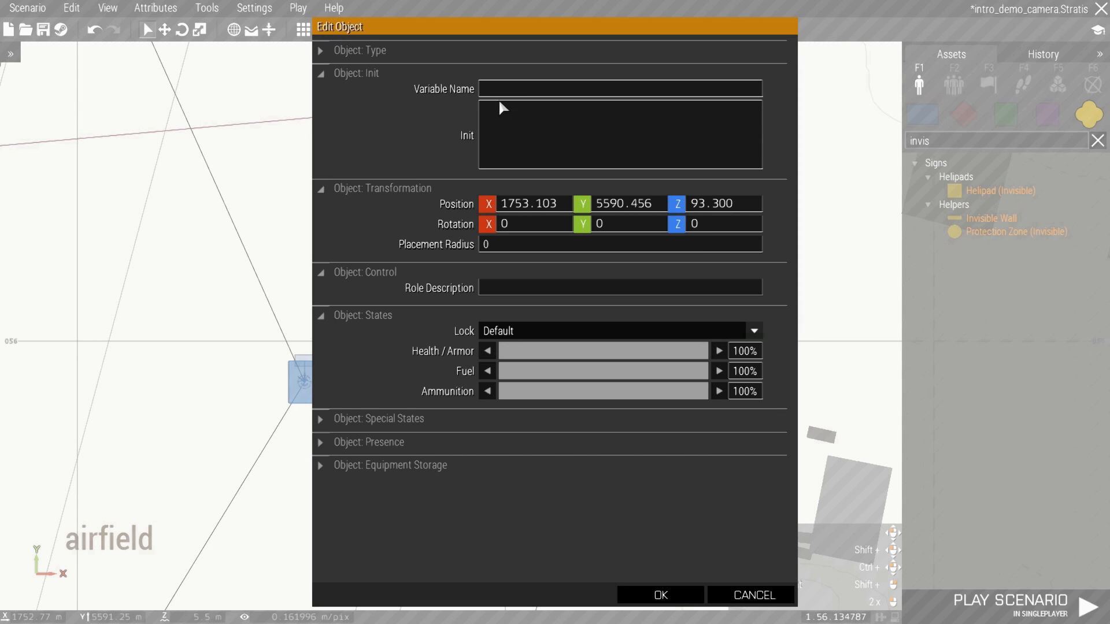
pyautogui.write('target')
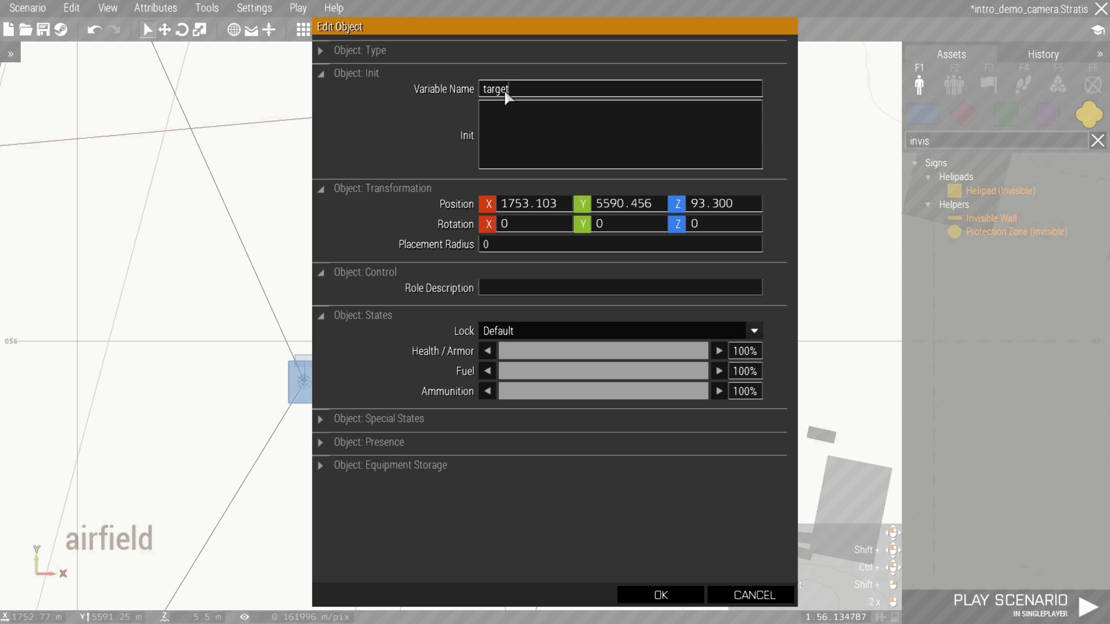
pyautogui.click(659, 594)
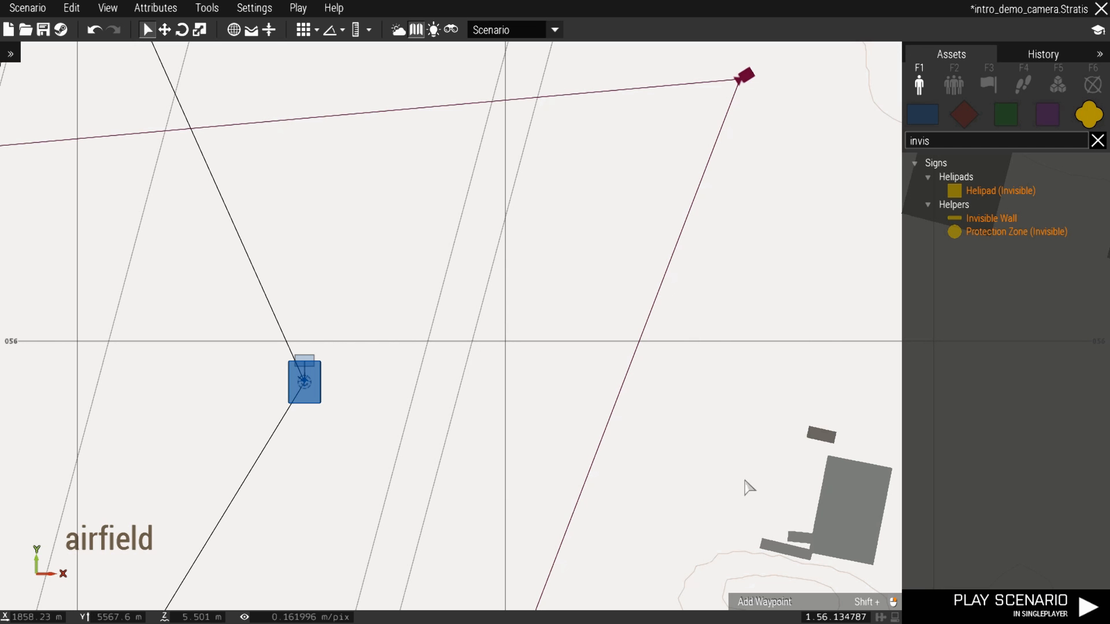
pyautogui.click(1007, 606)
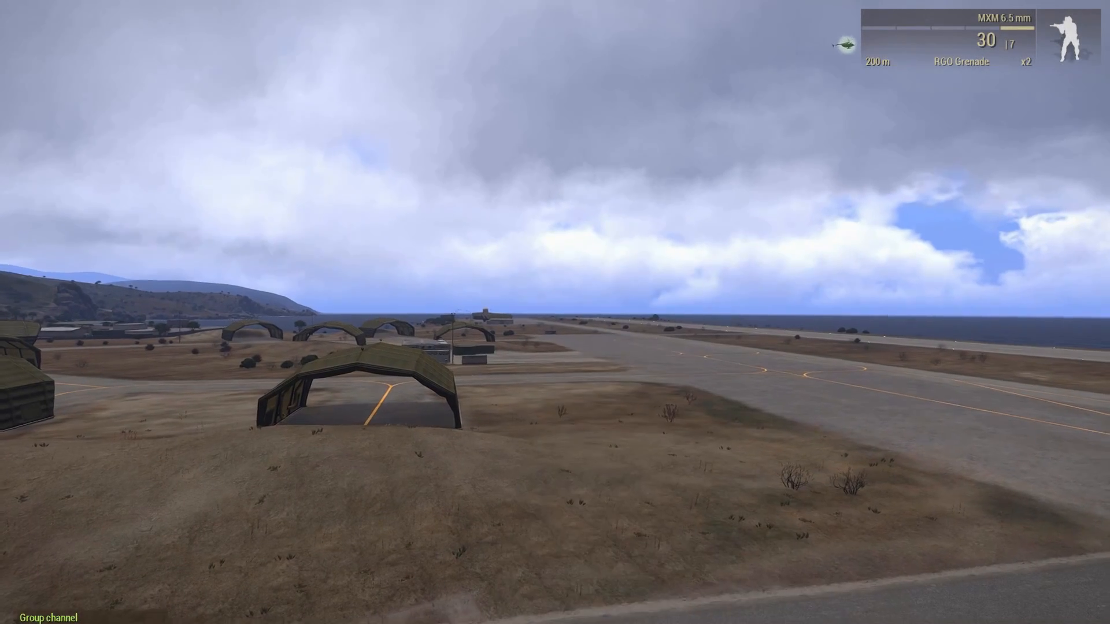
# Rework the debug console line into _secondshot with cam3, target2, duration 10 and zoom 1.
pyautogui.press('Escape')
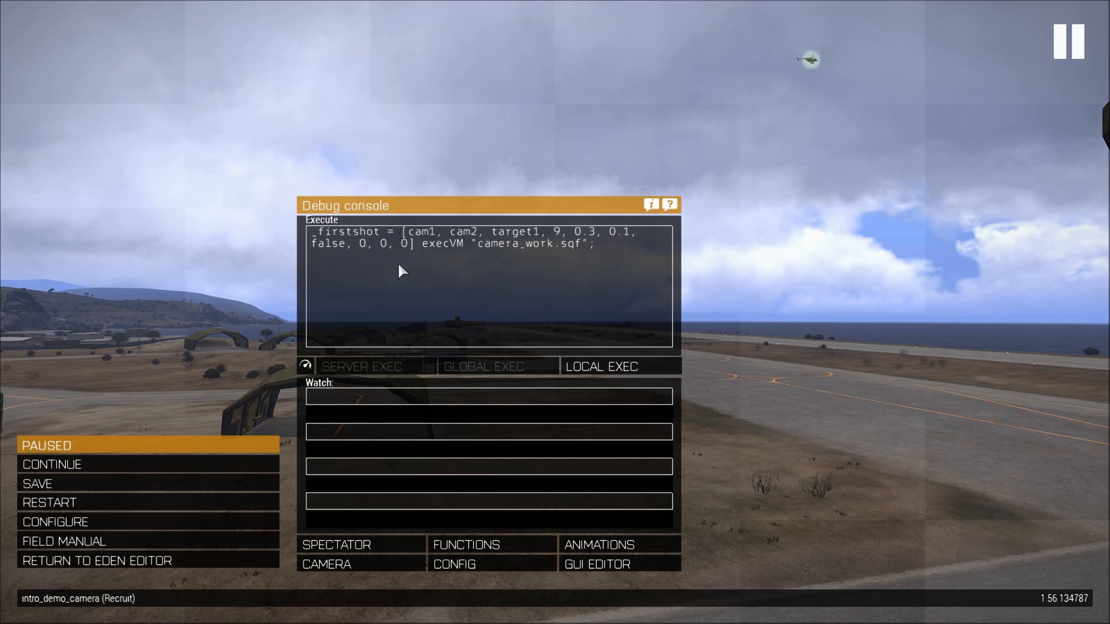
pyautogui.doubleClick(339, 232)
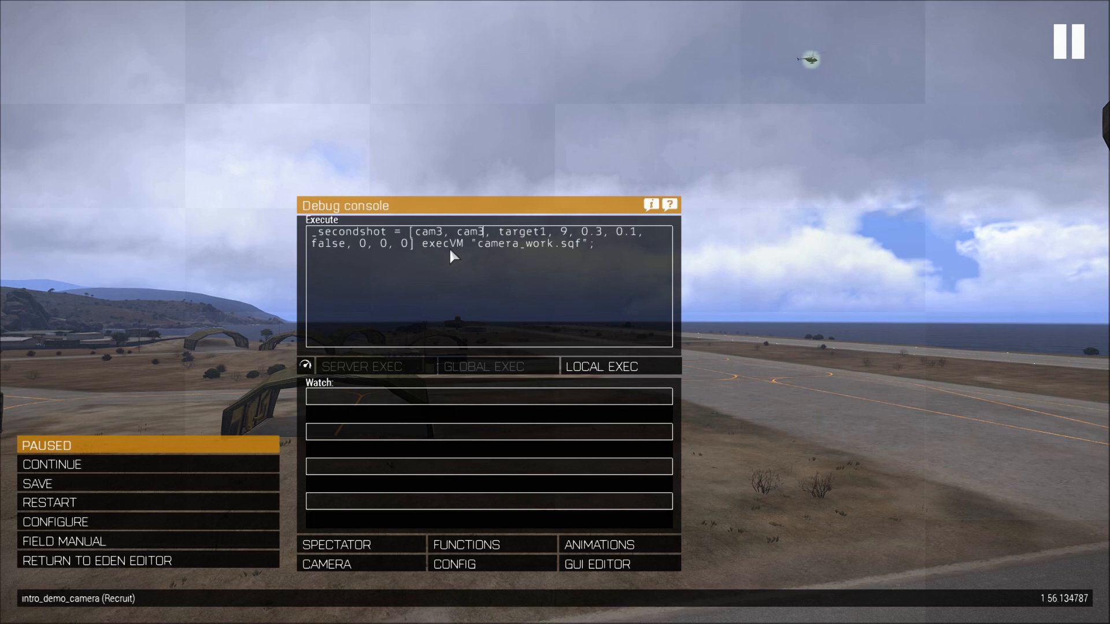
pyautogui.moveTo(435, 262)
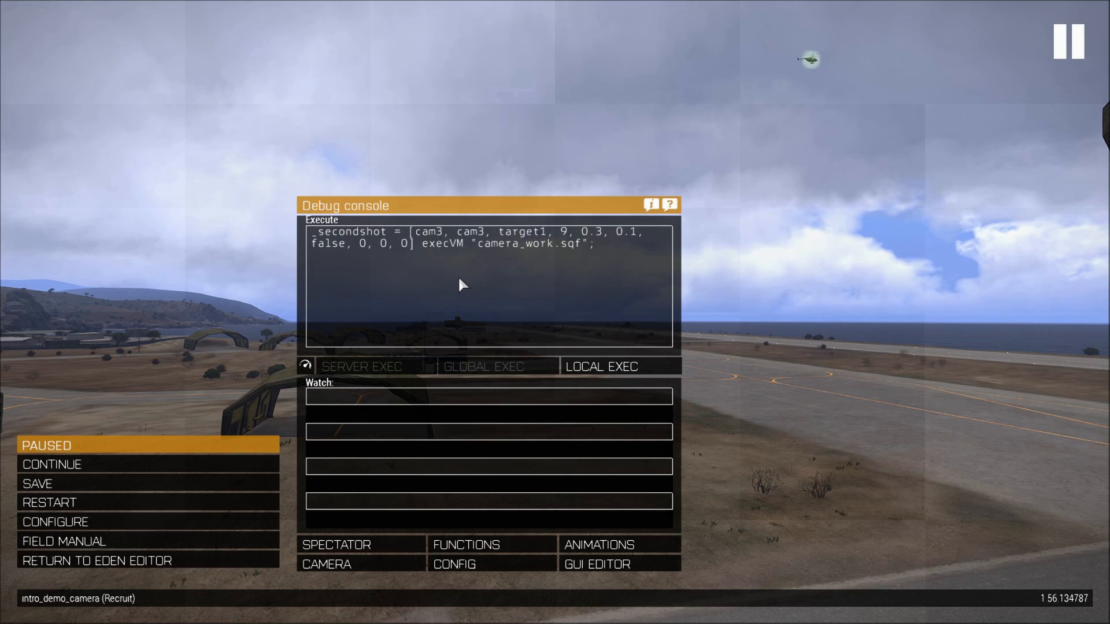
pyautogui.doubleClick(541, 232)
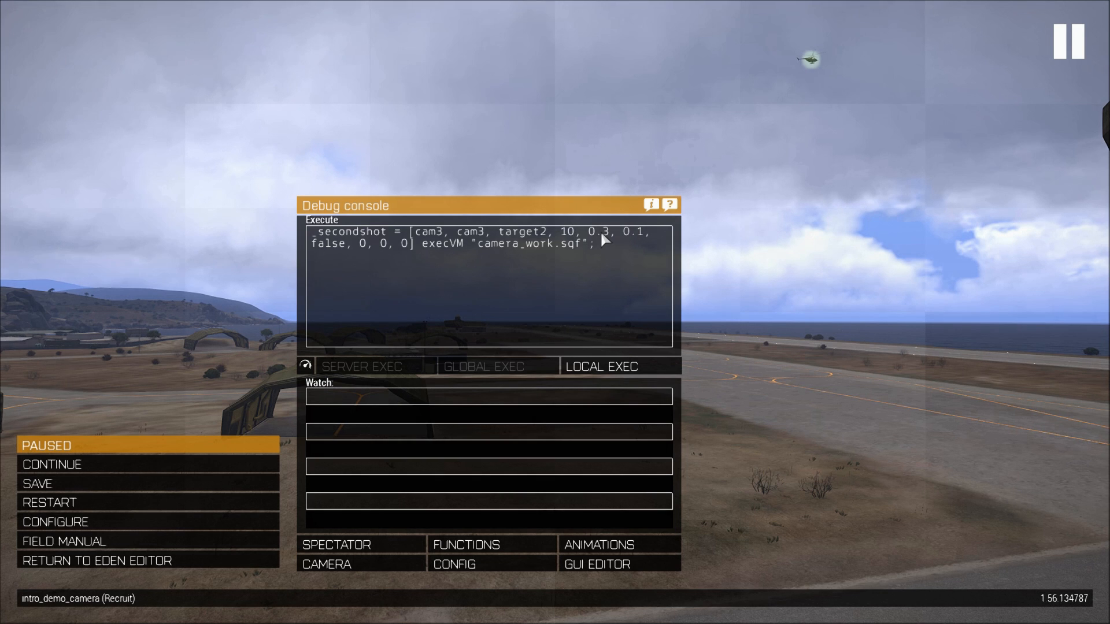
pyautogui.doubleClick(598, 232)
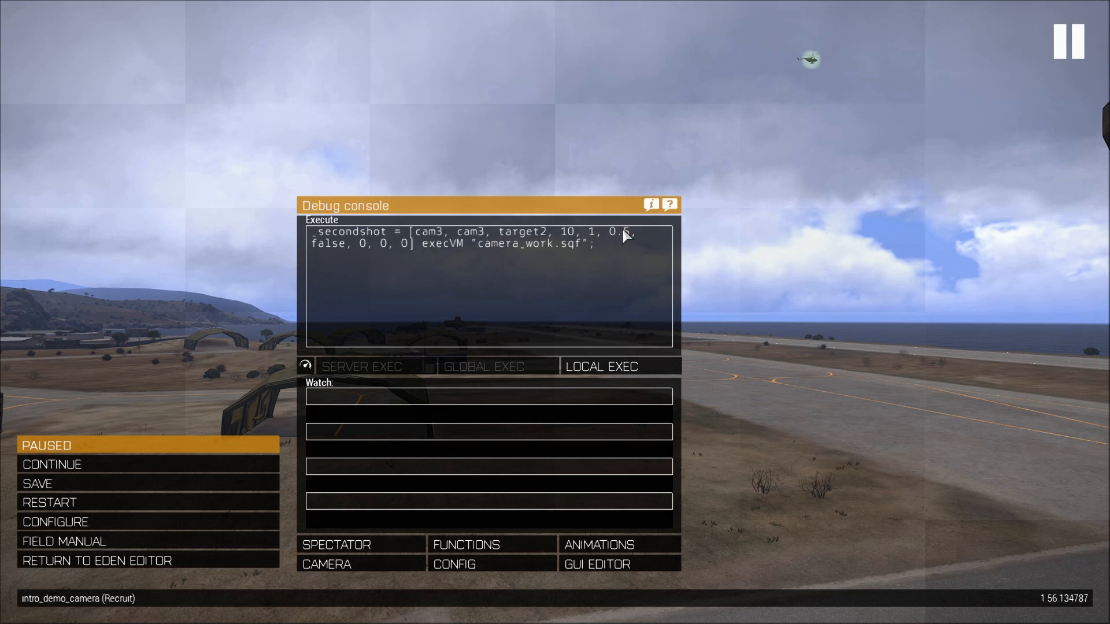
pyautogui.moveTo(339, 266)
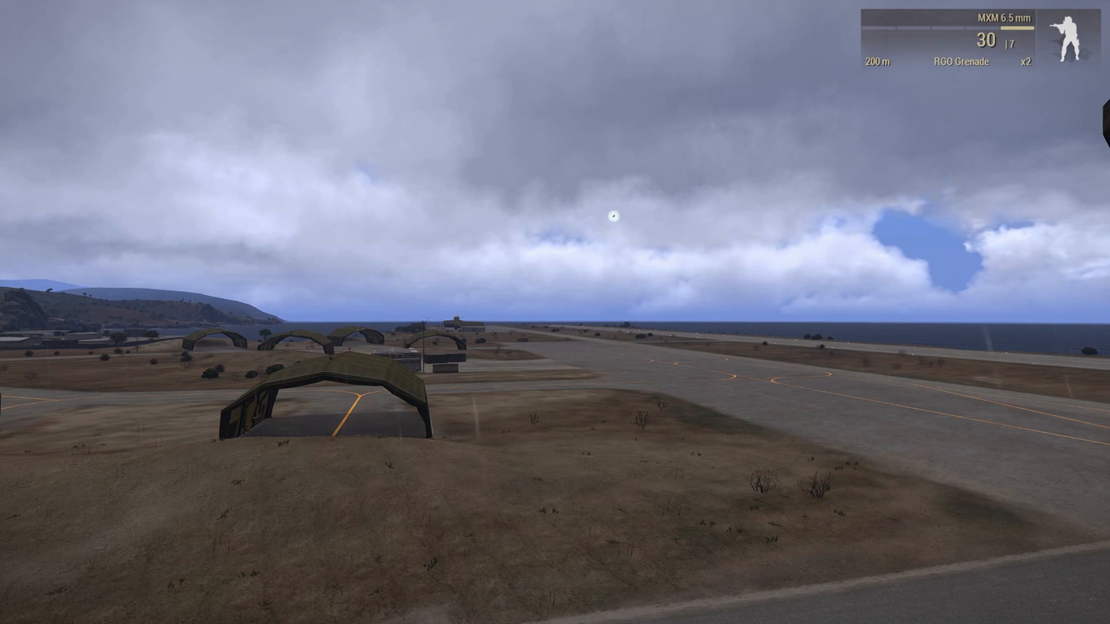
# Pause the running scenario and return to the Eden Editor.
pyautogui.press('Escape')
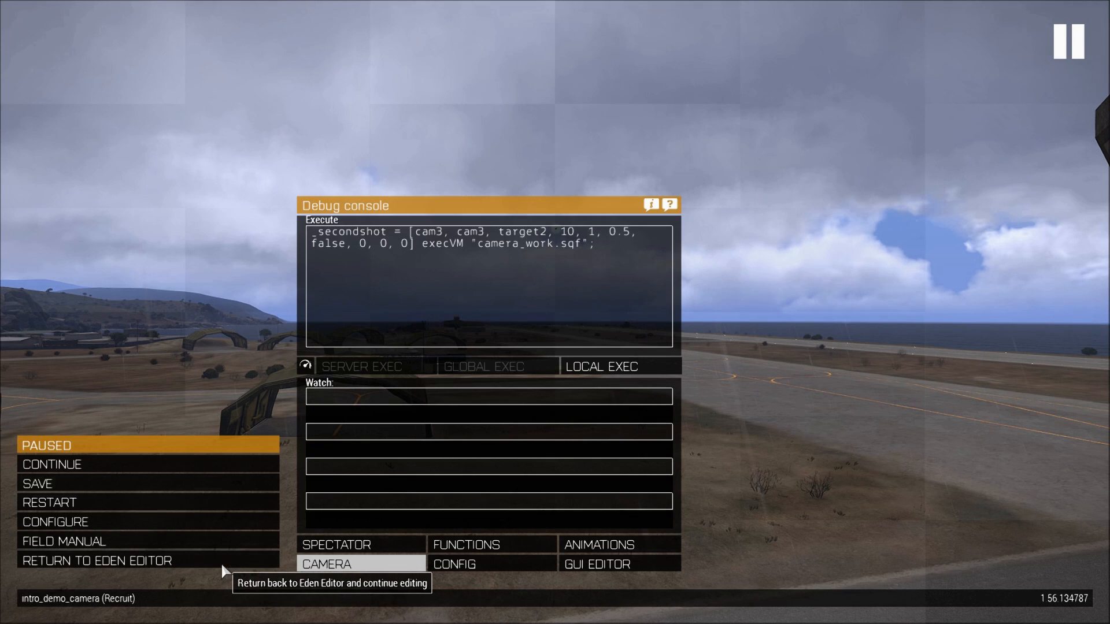
pyautogui.moveTo(294, 531)
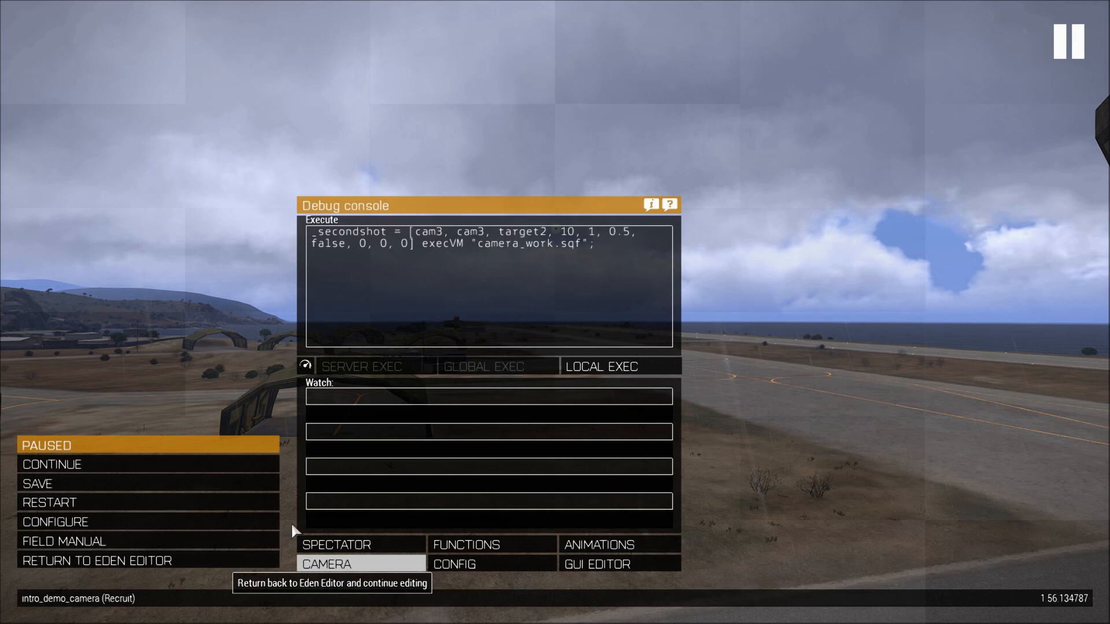
pyautogui.click(96, 561)
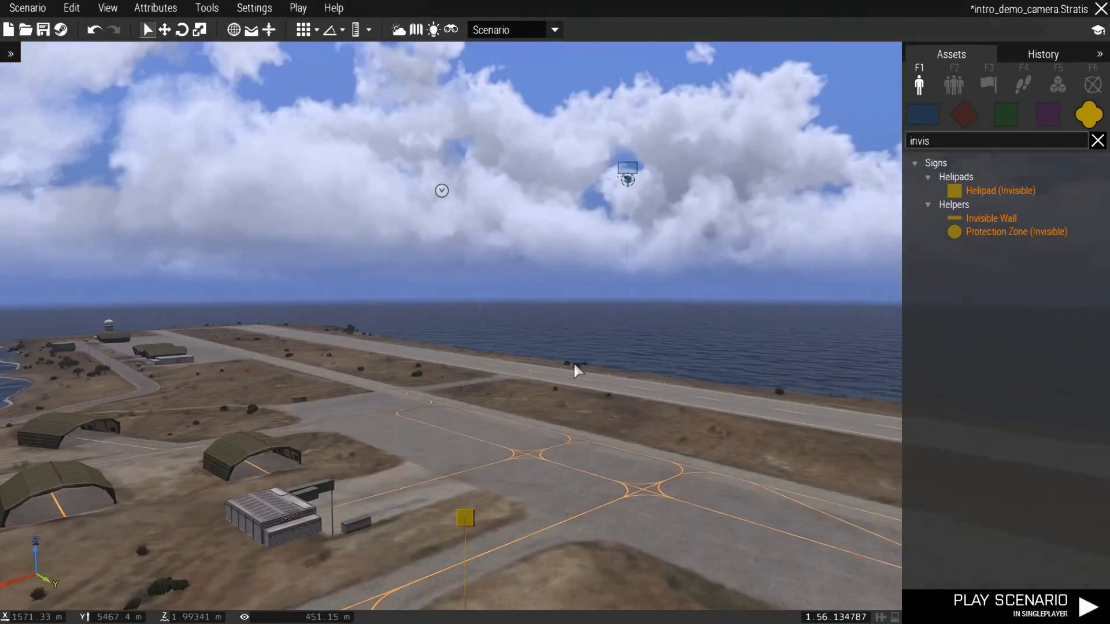
# Relaunch the scenario and execute the _secondshot command with zoom 1 to 0.5.
pyautogui.click(1008, 604)
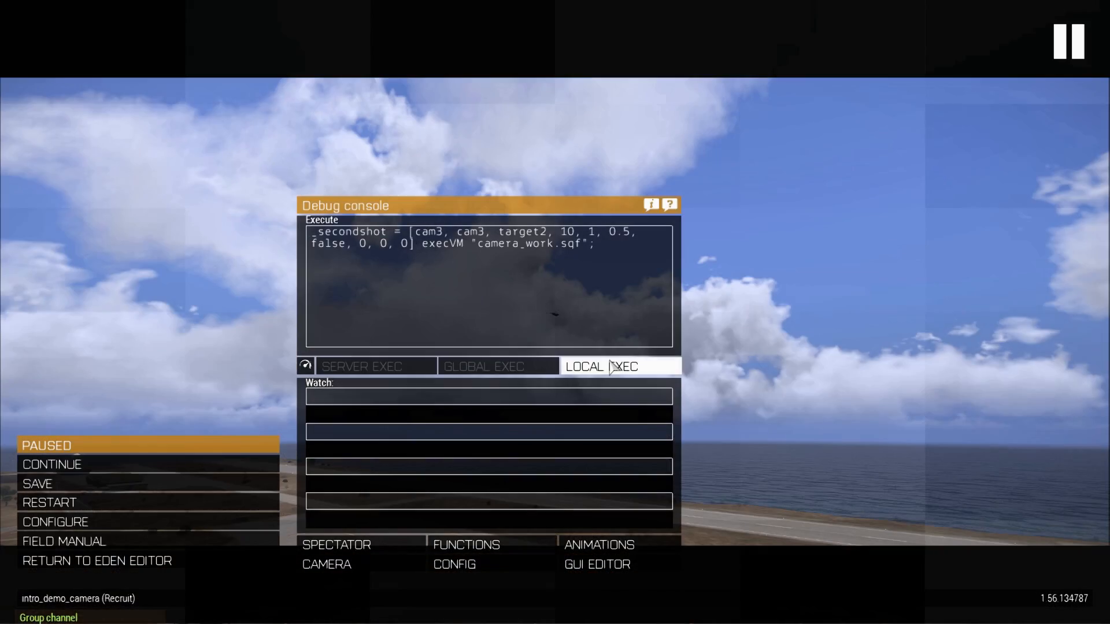
pyautogui.click(620, 367)
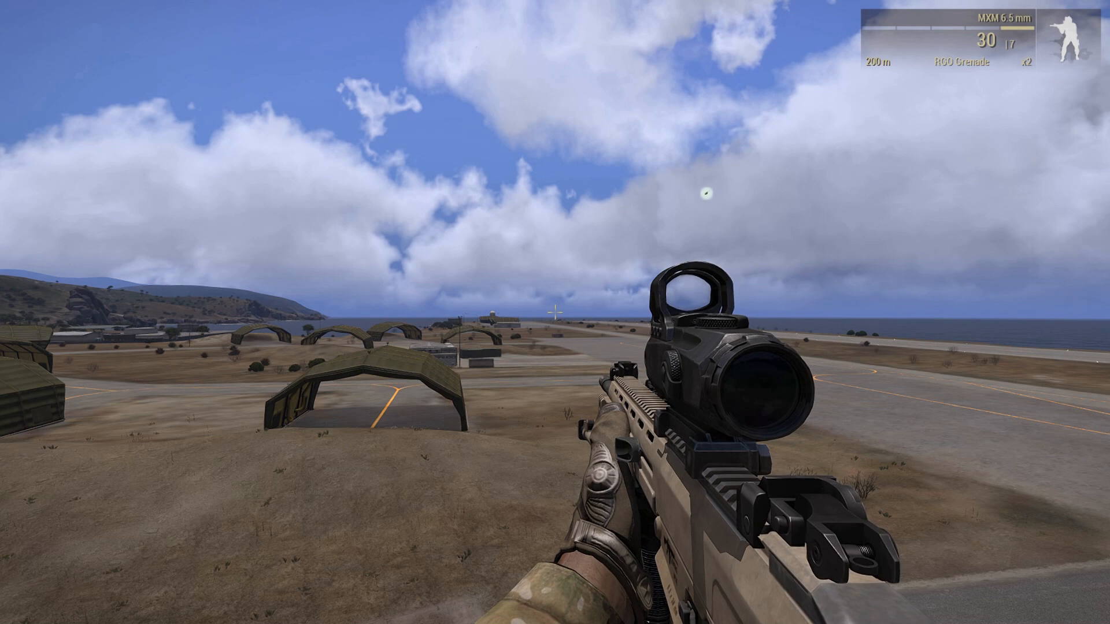
pyautogui.press('Escape')
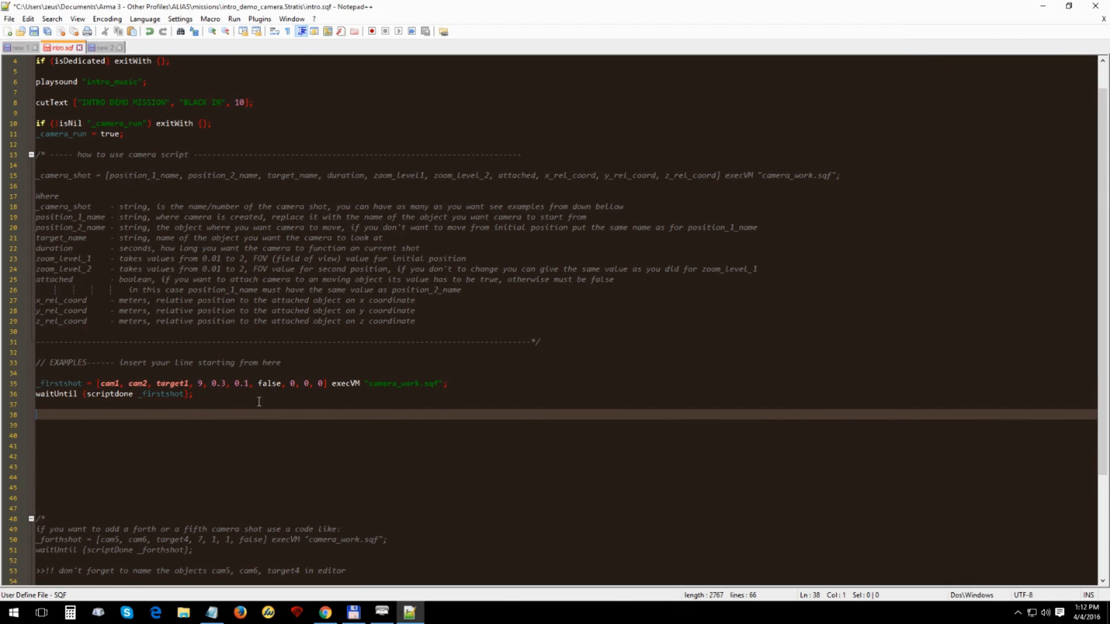
# Write the _secondshot line (cam3, target2, 10, 1, 0.5) and its waitUntil line in intro.sqf.
pyautogui.write('_secondshot = [cam3, cam3, target2, 10, 1, 0.5, false, 0, 0, 0] execVM "camera_work.sqf";')
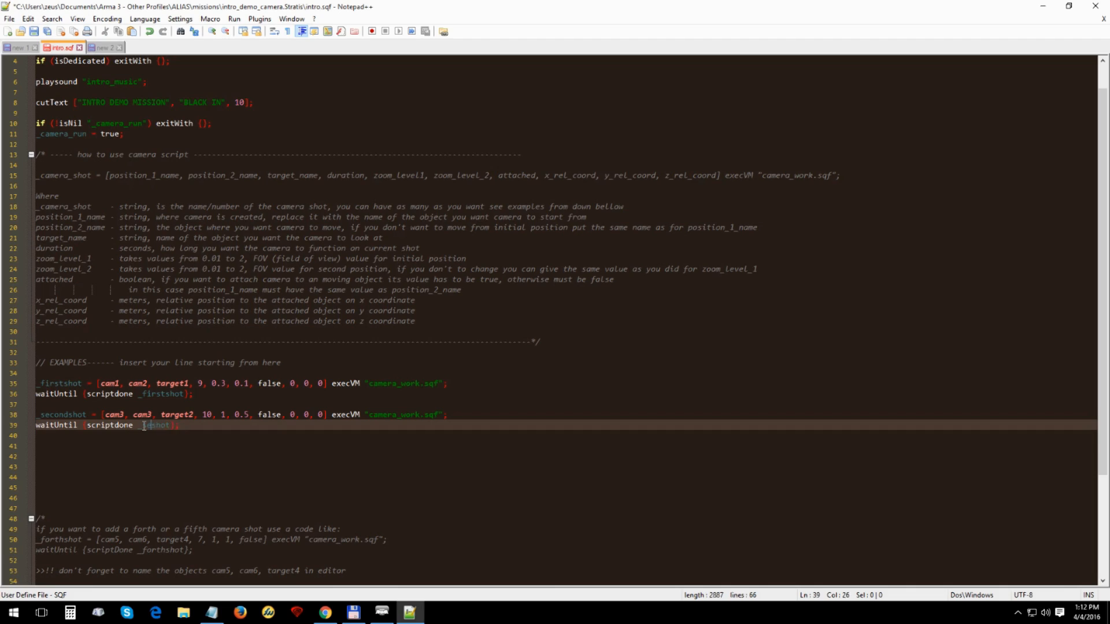
pyautogui.write('second')
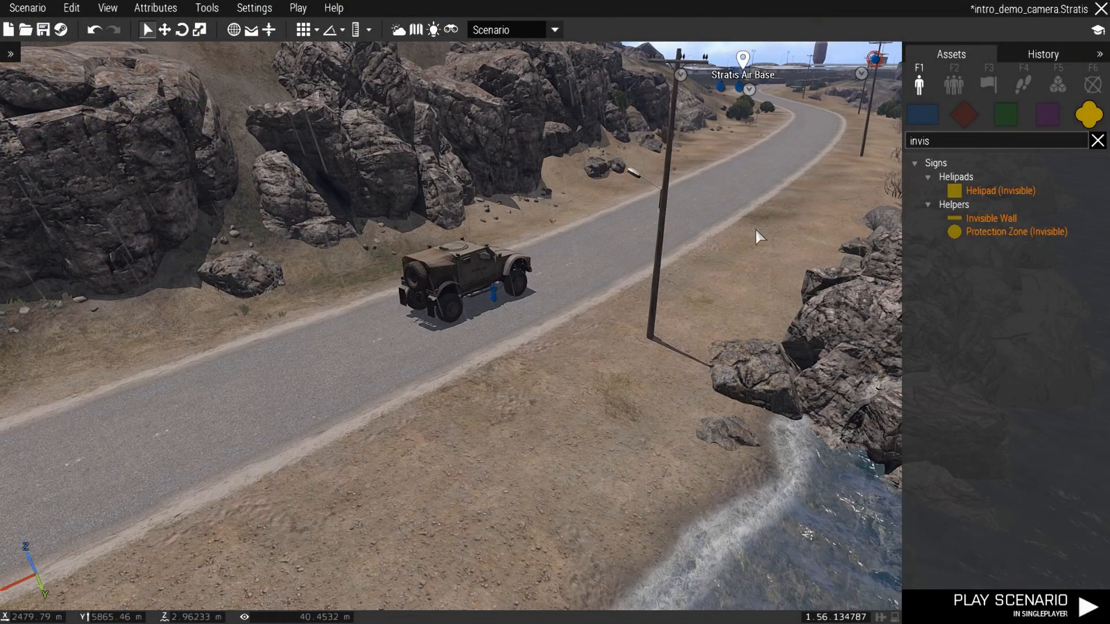
# Name the object by the road 'target' and relaunch the scenario preview.
pyautogui.scroll(-3)
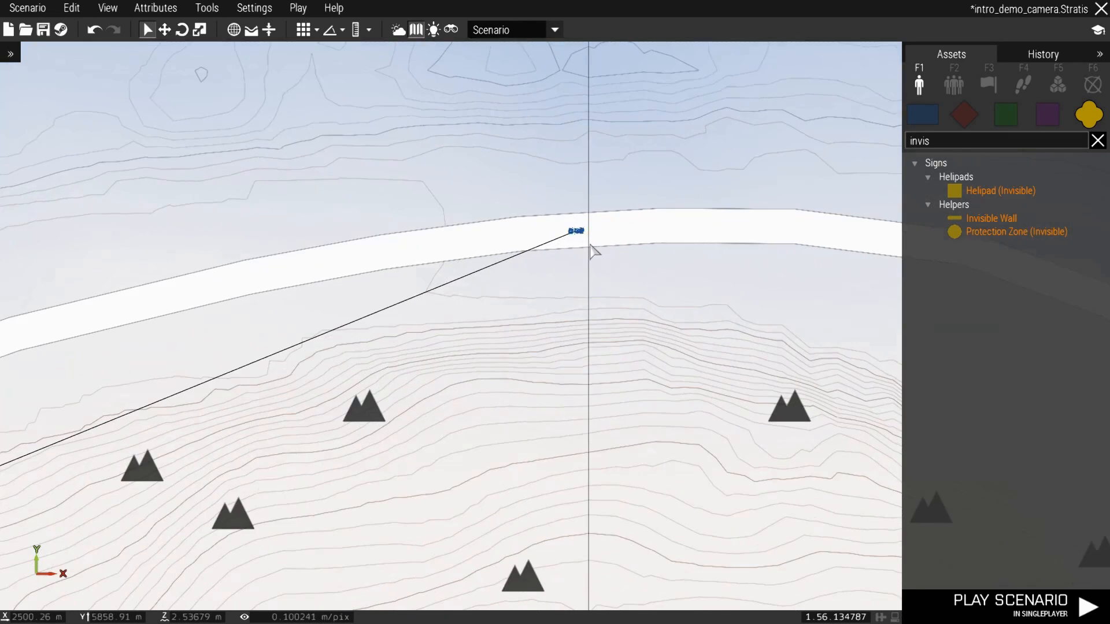
pyautogui.click(576, 230)
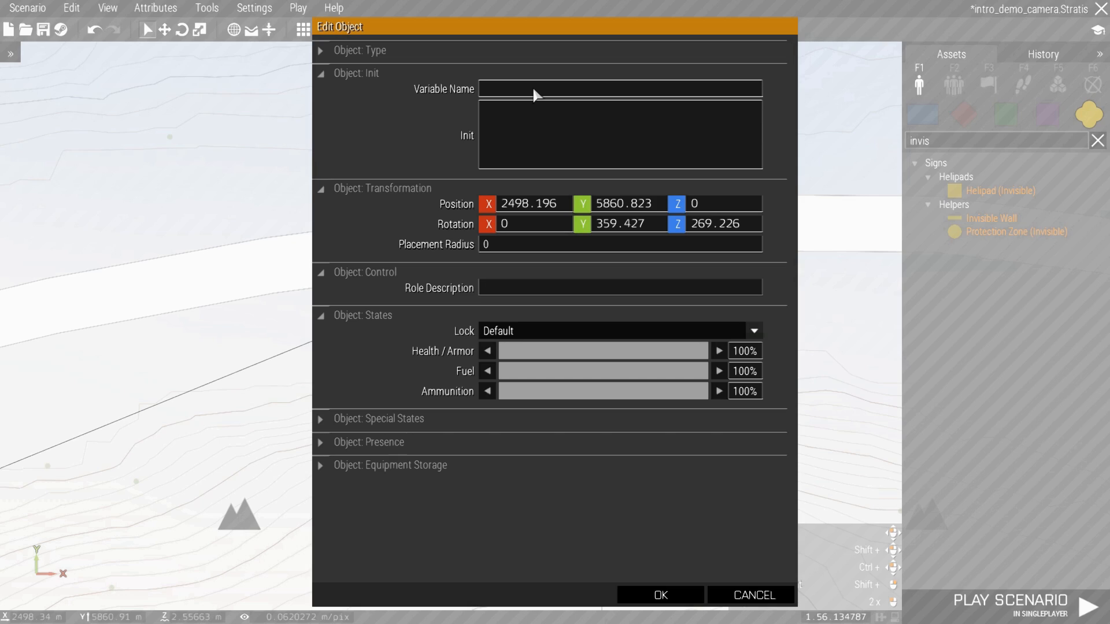
pyautogui.click(658, 594)
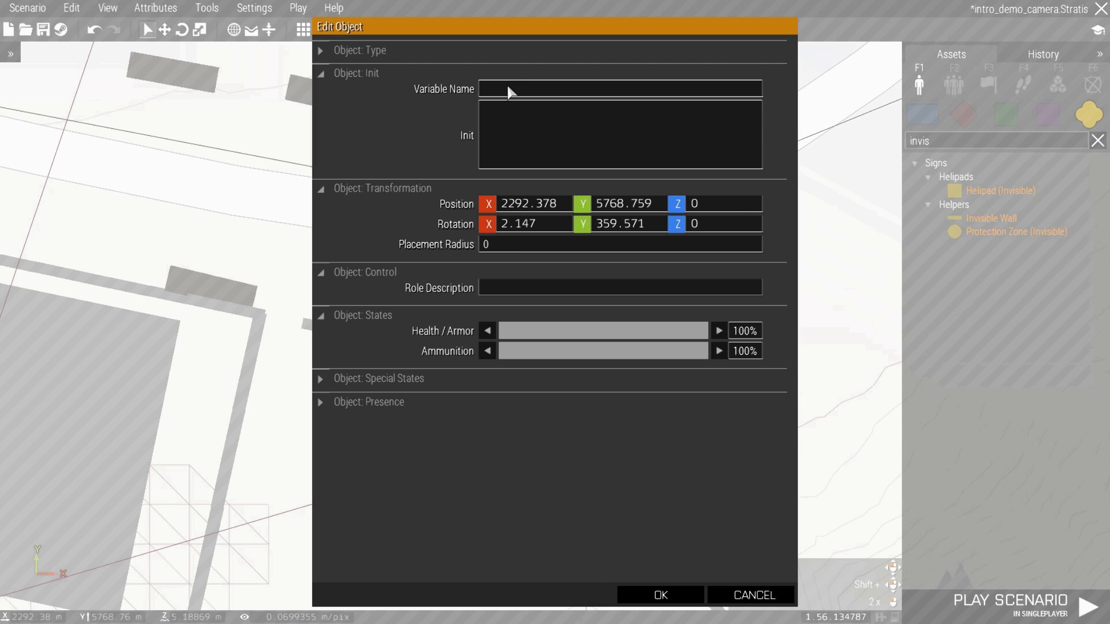
pyautogui.write('target')
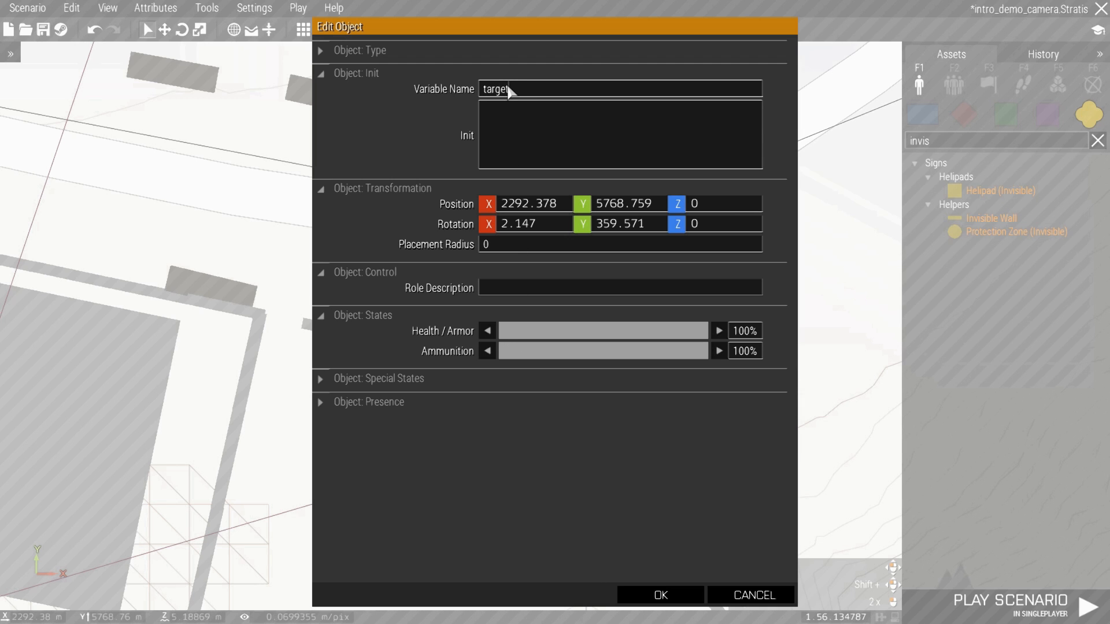
pyautogui.click(658, 595)
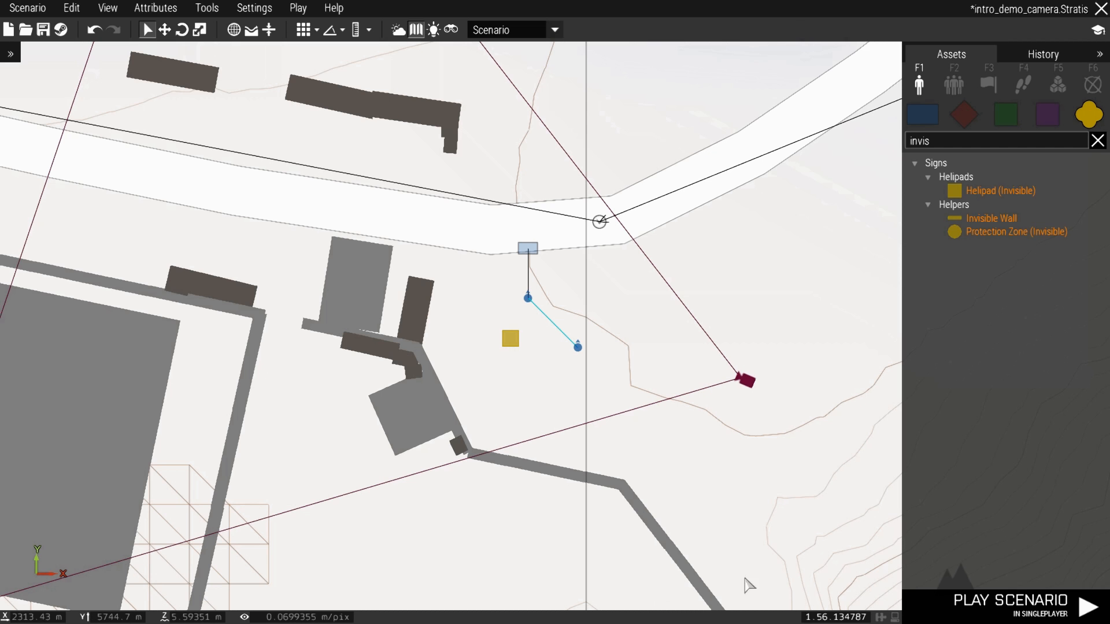
pyautogui.click(1010, 601)
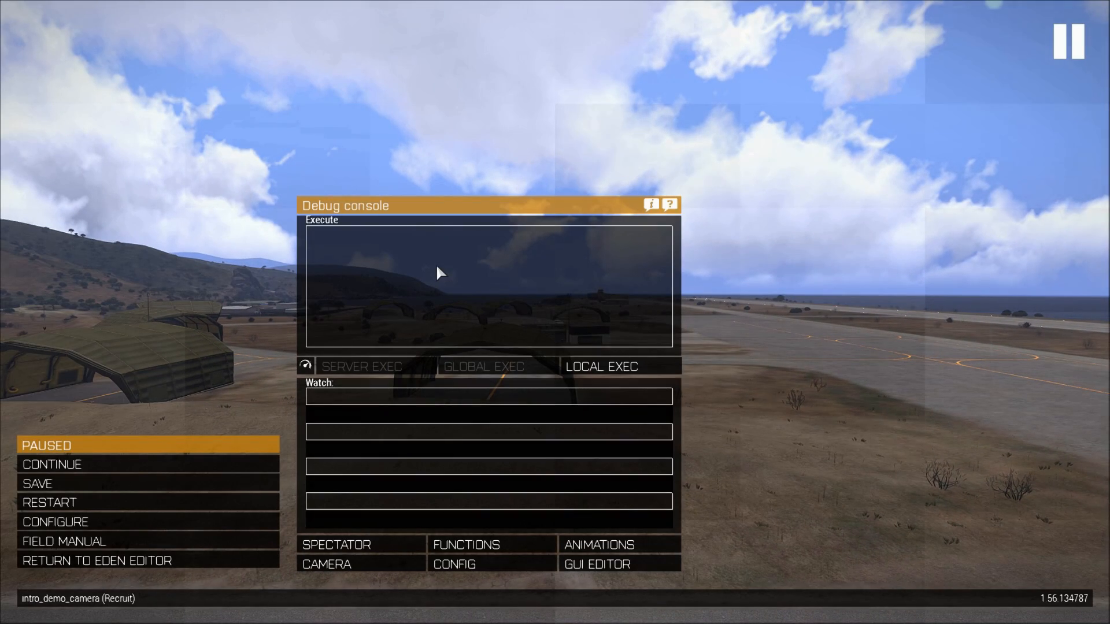
# Paste the template and set the third shot's positions to cam4, cam4 with target3.
pyautogui.write('_camera_shot = [position_1_name, position_2_name, target_name, duration, zoom_level1, zoom_level_2, attached, x_rel_coord, y_rel_coord, z_rel_coord] execVM "camera_work.sqf";')
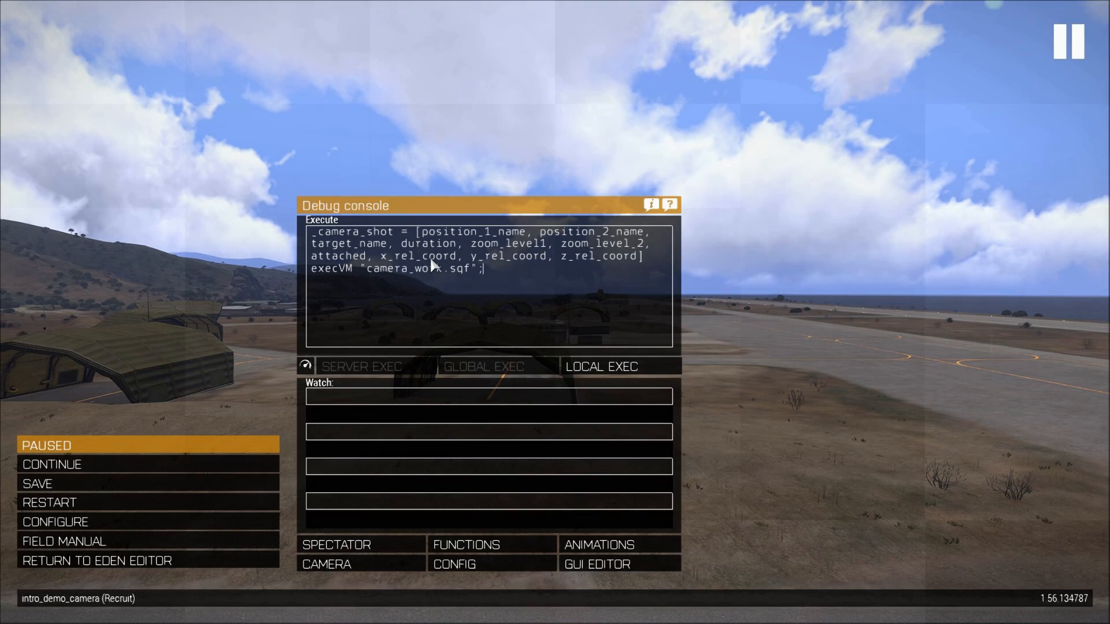
pyautogui.moveTo(374, 240)
pyautogui.write('third')
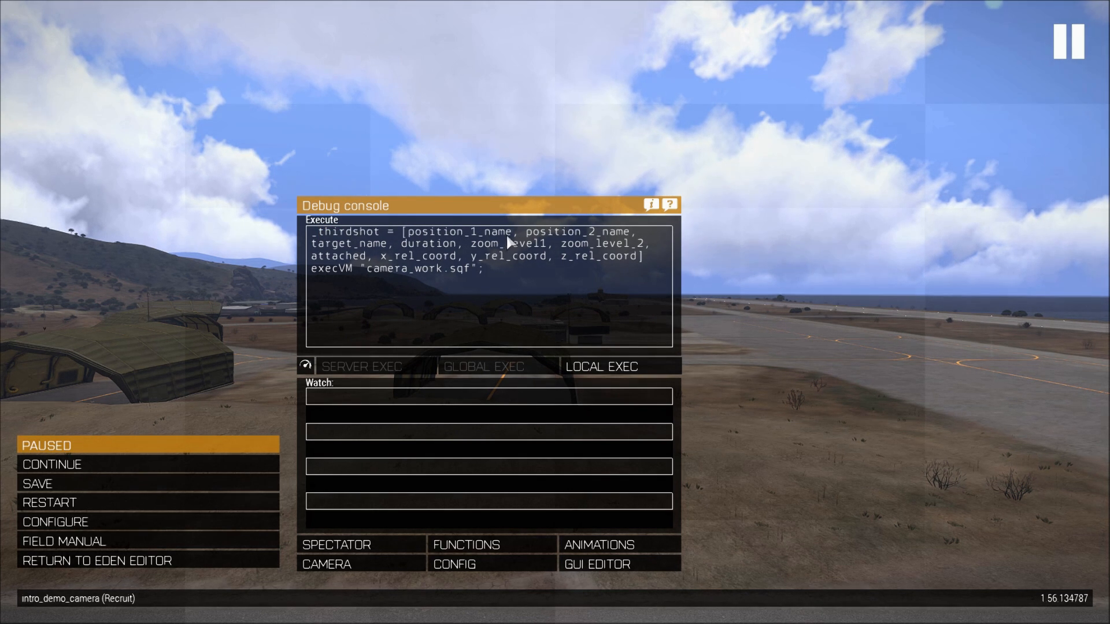
pyautogui.doubleClick(462, 231)
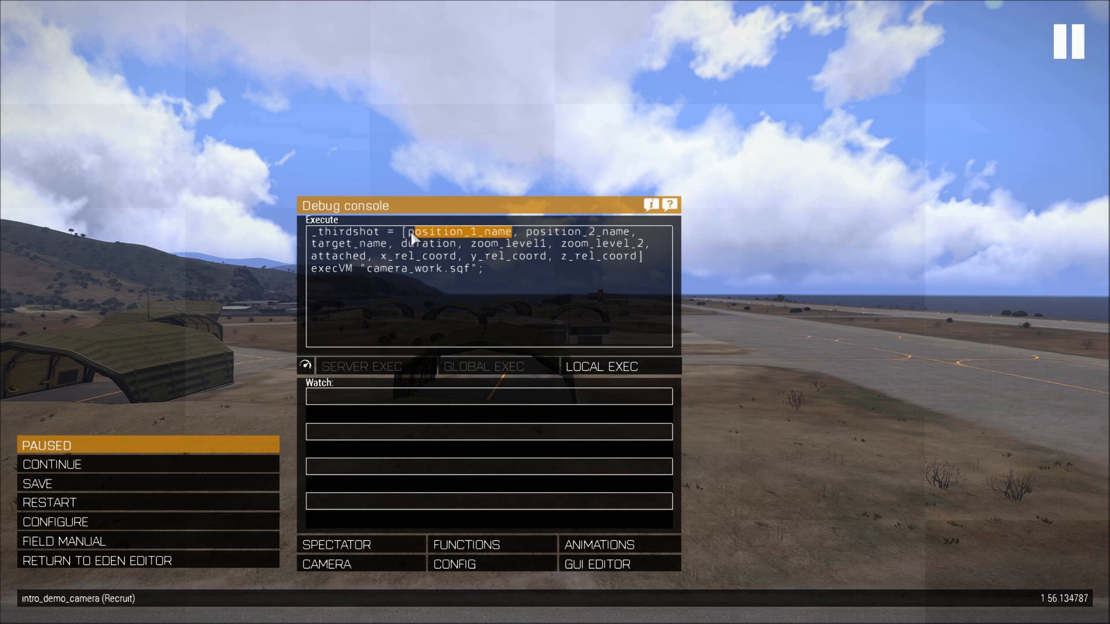
pyautogui.write('cam4')
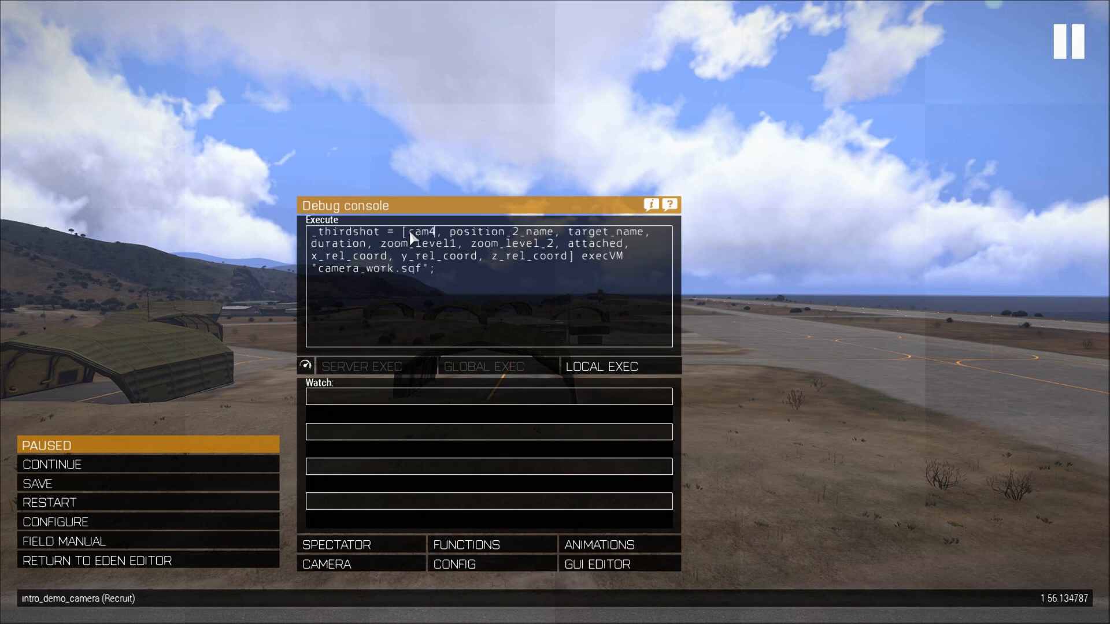
pyautogui.doubleClick(502, 231)
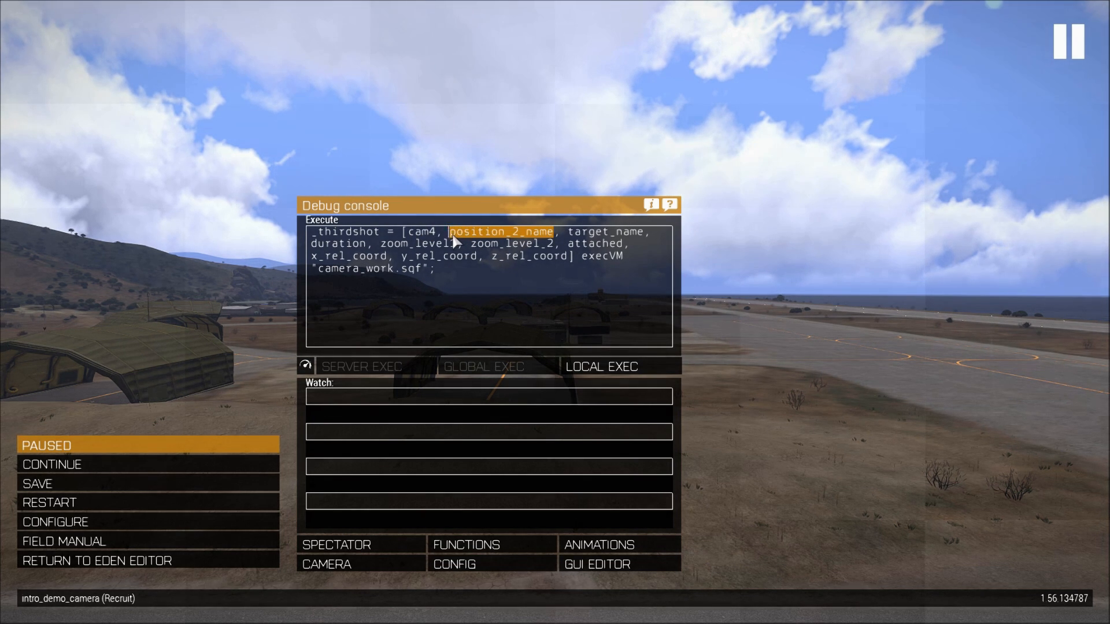
pyautogui.write('cam4')
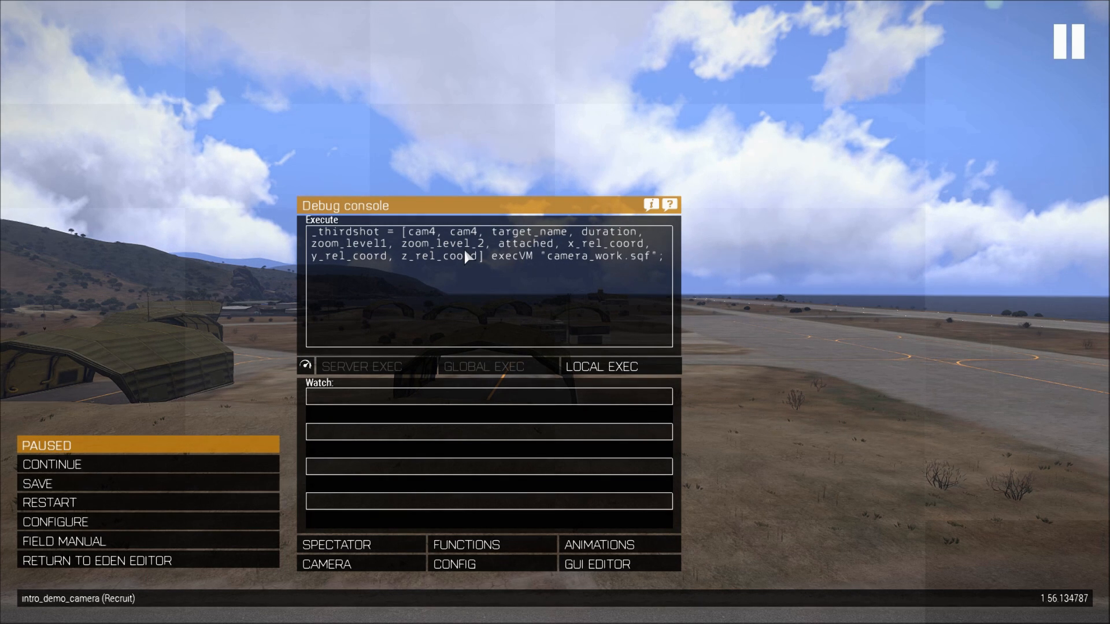
pyautogui.doubleClick(559, 232)
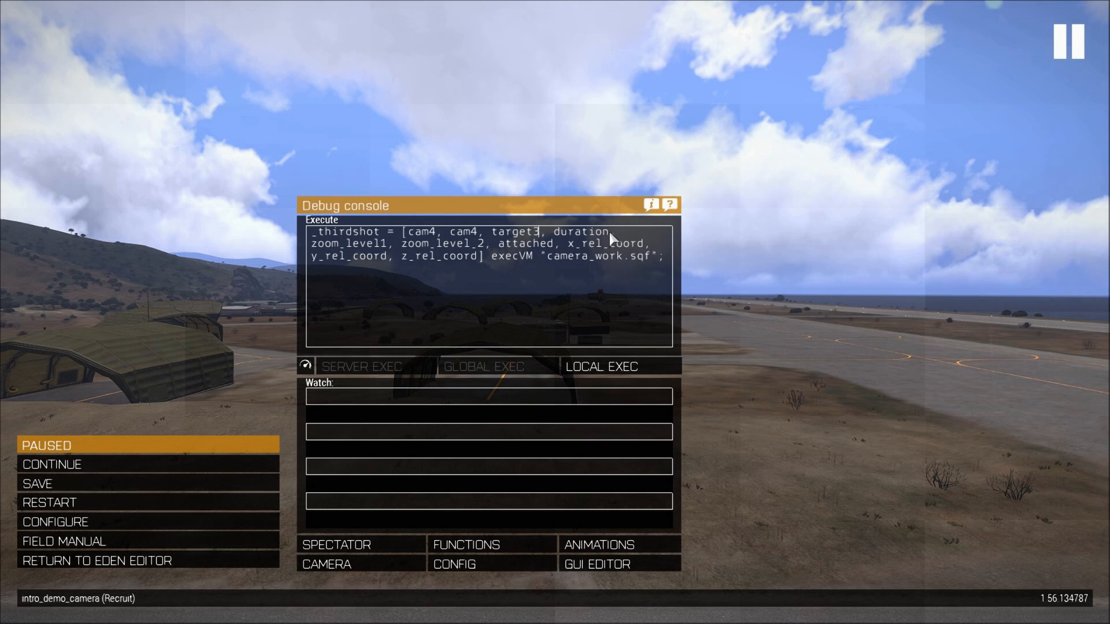
# Set duration 15, zoom 1, attached true and start the relative offsets (0, -6, 3).
pyautogui.doubleClick(580, 233)
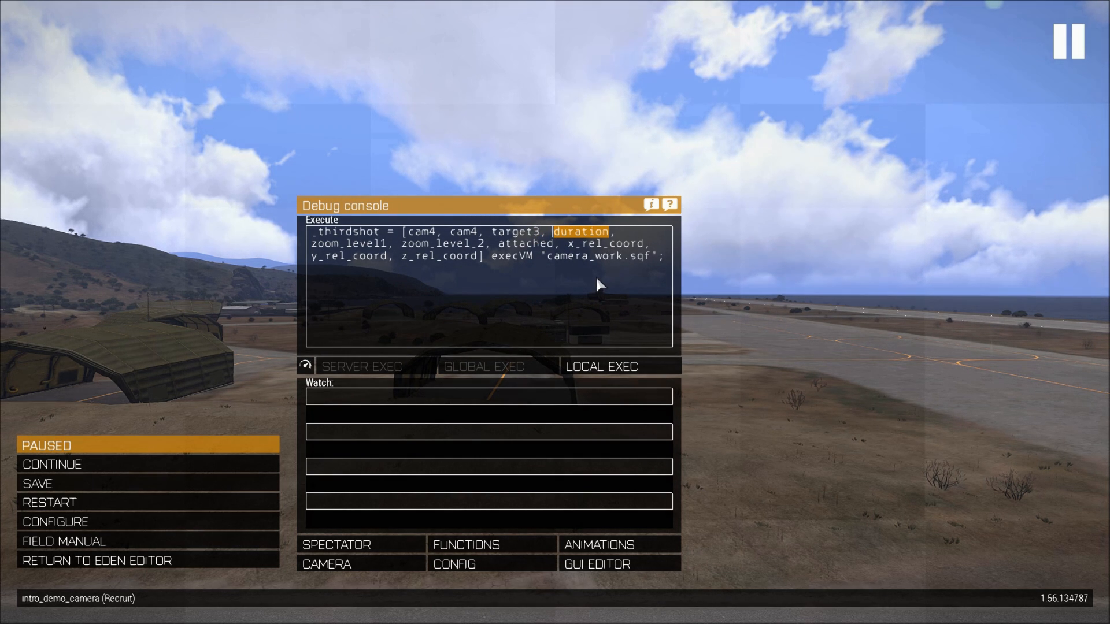
pyautogui.write('15, zoom_level')
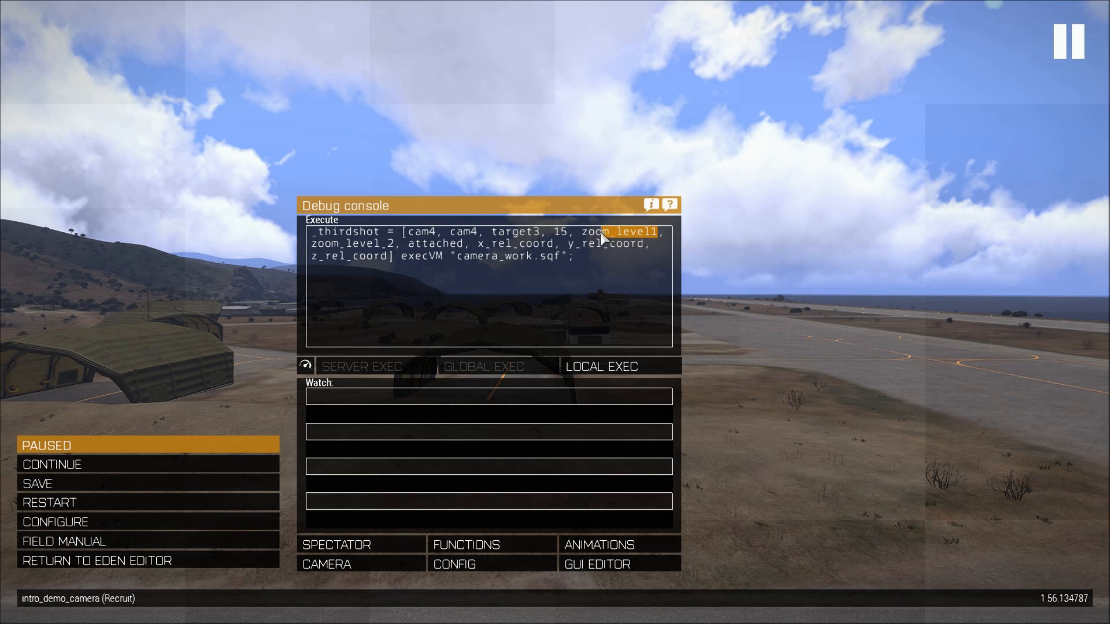
pyautogui.write('1,')
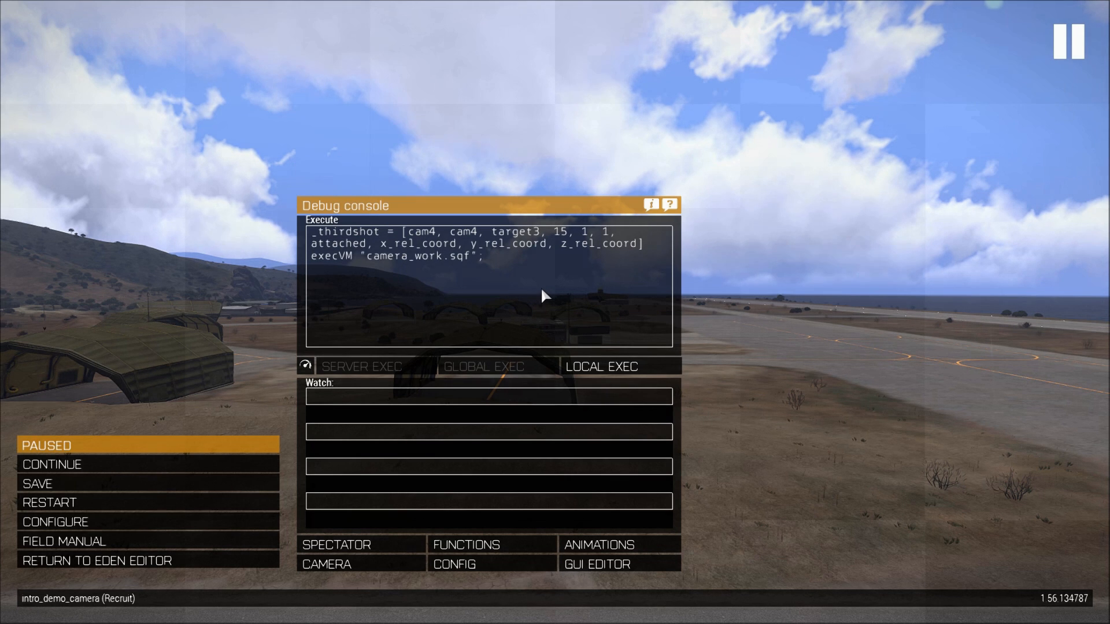
pyautogui.doubleClick(338, 243)
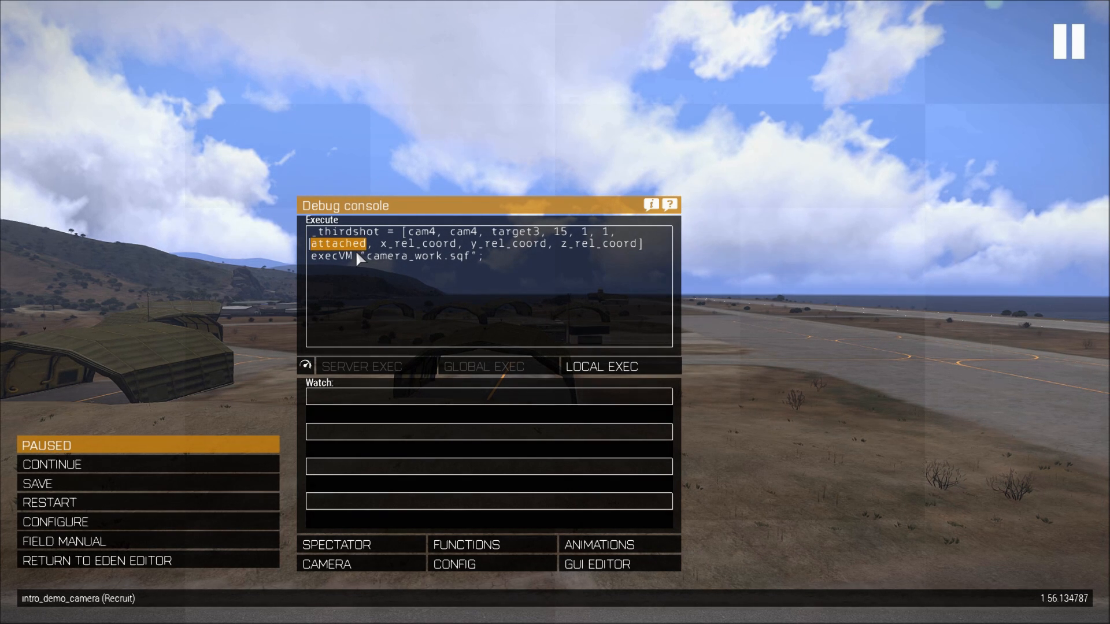
pyautogui.write('true')
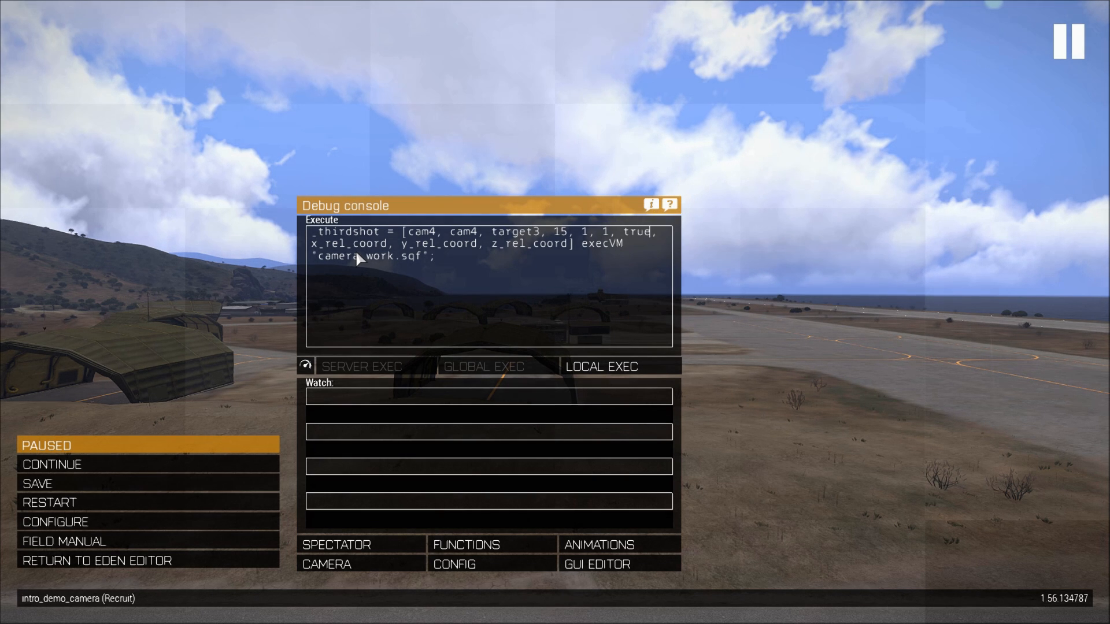
pyautogui.moveTo(487, 284)
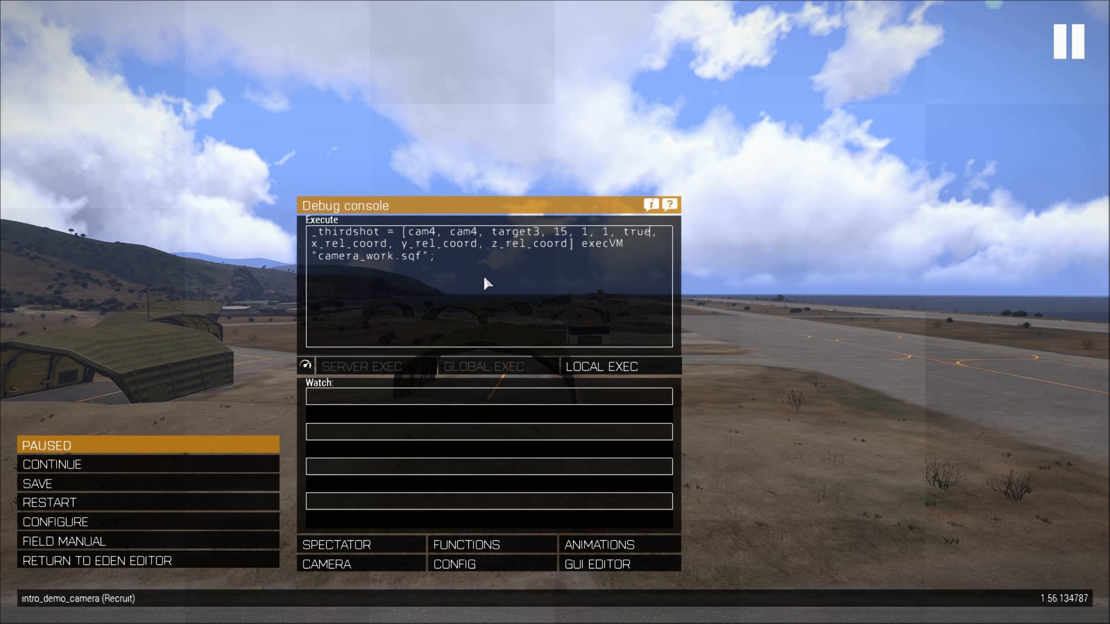
pyautogui.moveTo(511, 248)
pyautogui.write('0')
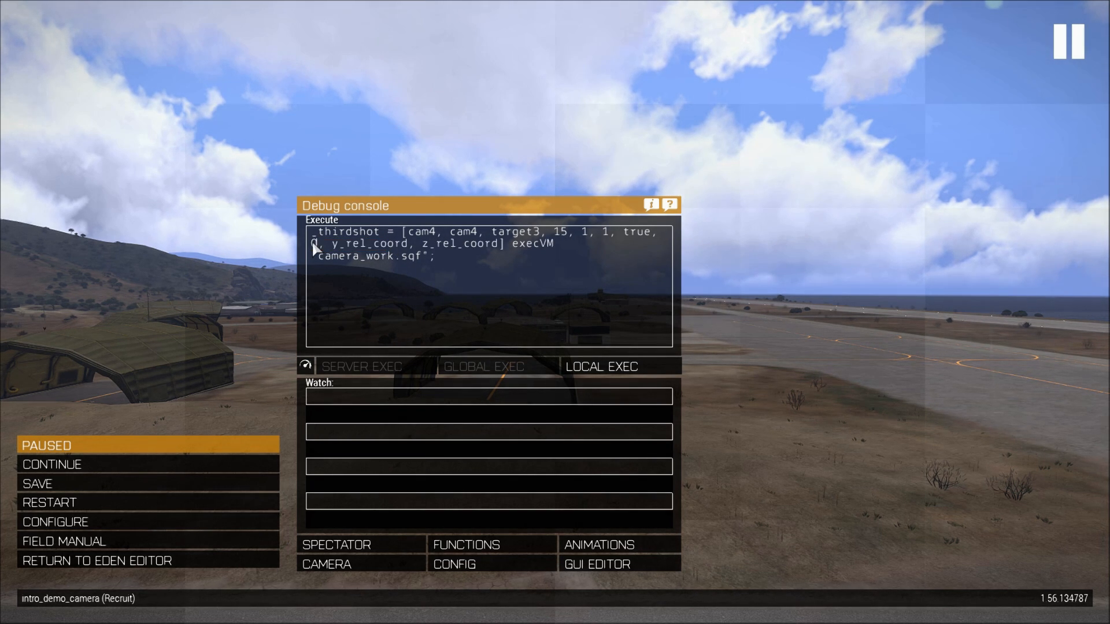
pyautogui.doubleClick(383, 244)
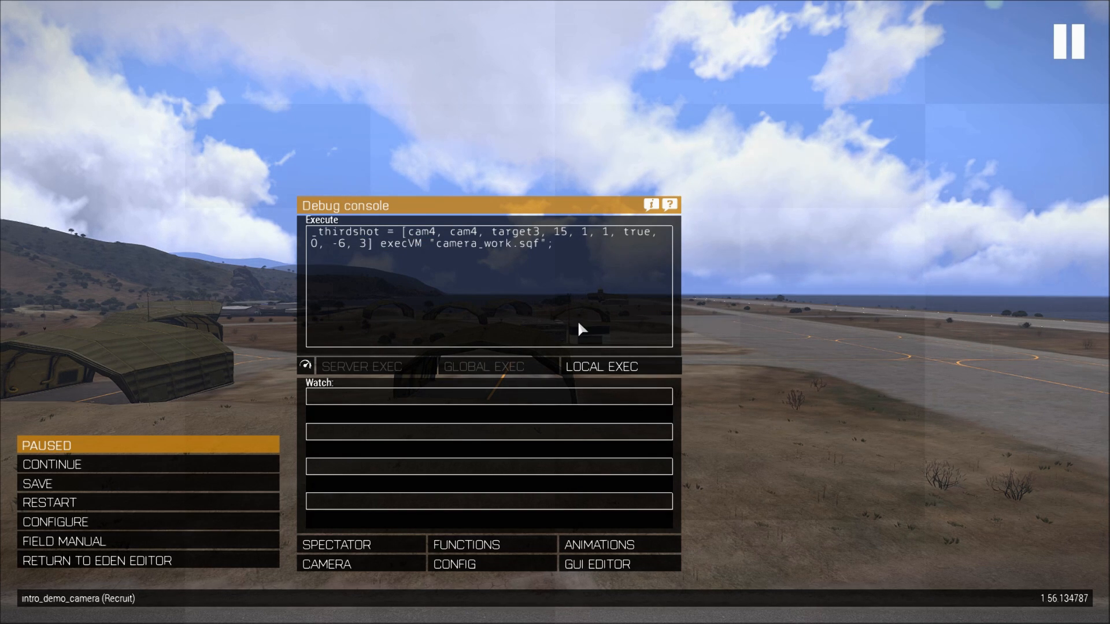
pyautogui.click(601, 367)
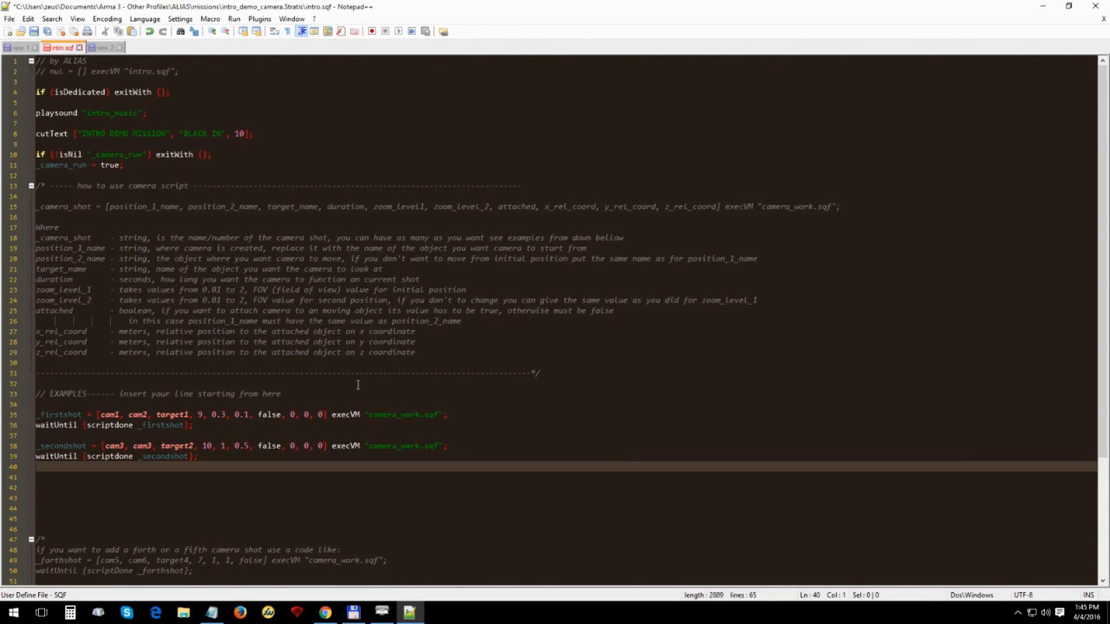
# Add the _thirdshot execVM camera_work.sqf line and a waitUntil on _thirdshot, then save.
pyautogui.write('_thirdshot = [cam4, cam4, target3, 15, 1, 1, true, 0, -6, 3] execVM "camera_work.sqf";')
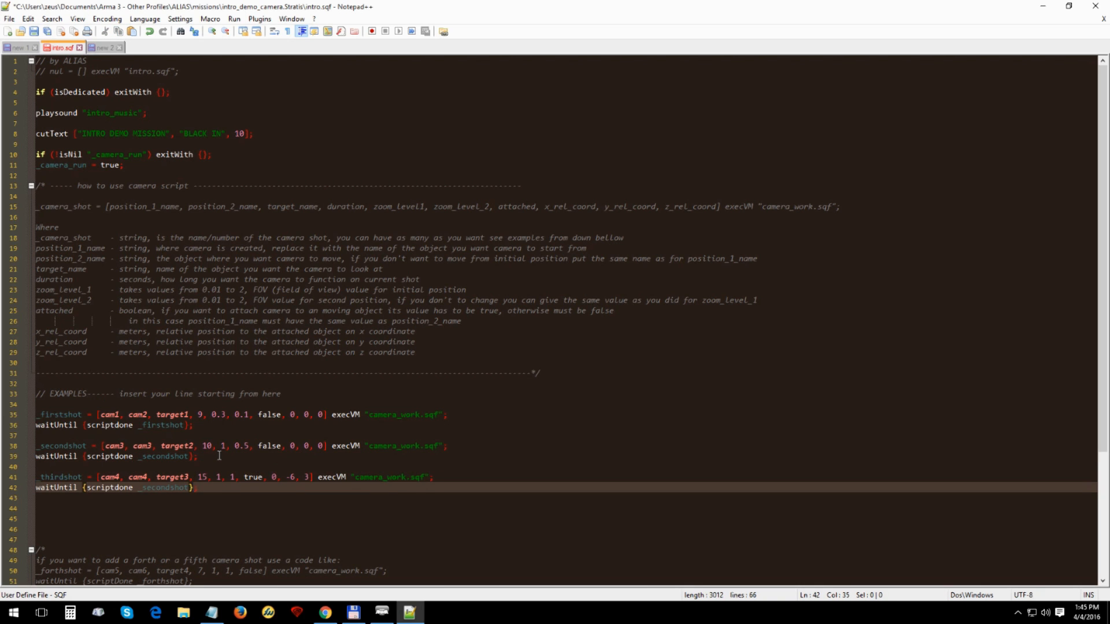
pyautogui.doubleClick(154, 488)
pyautogui.write('thir')
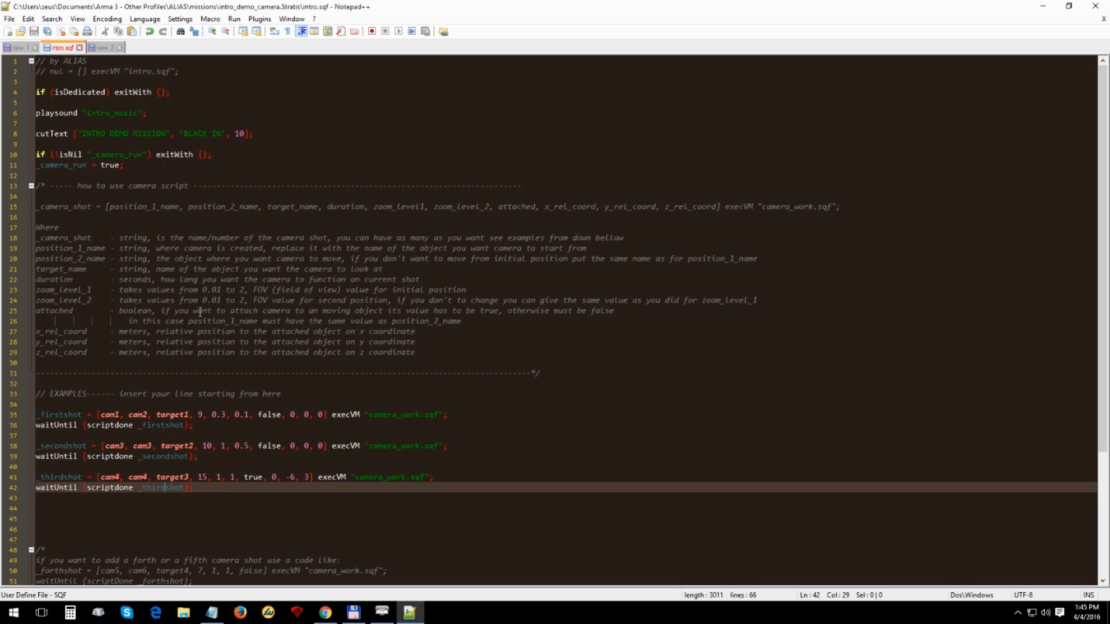
pyautogui.click(120, 71)
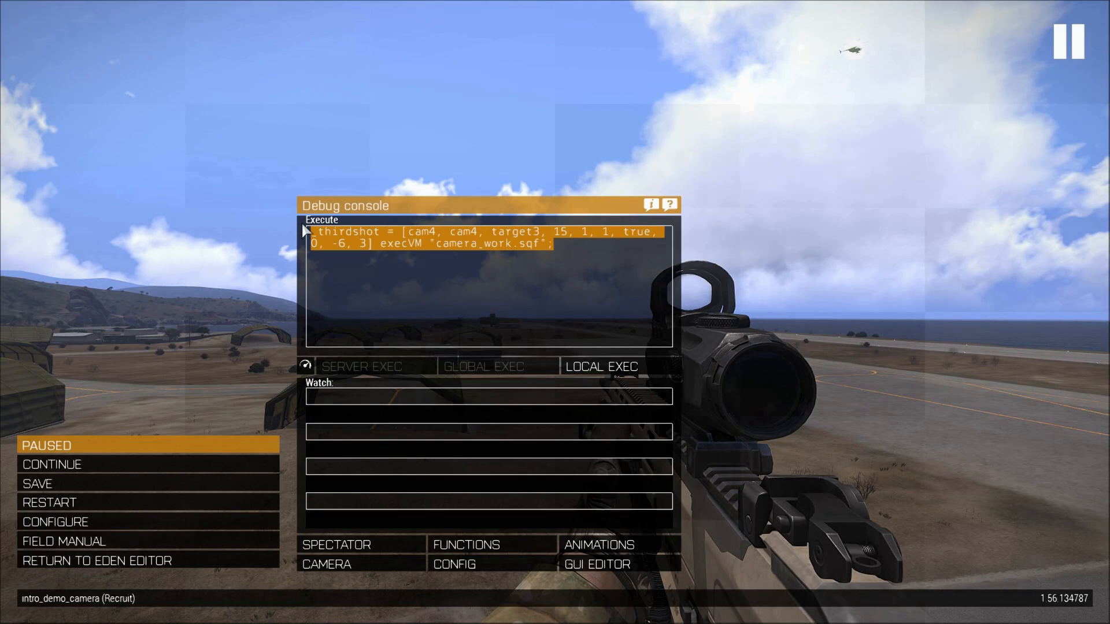
# Run nul = [] execVM "intro.sqf"; from the debug console with LOCAL EXEC.
pyautogui.write('nul = [] execVM "intro.sqf";')
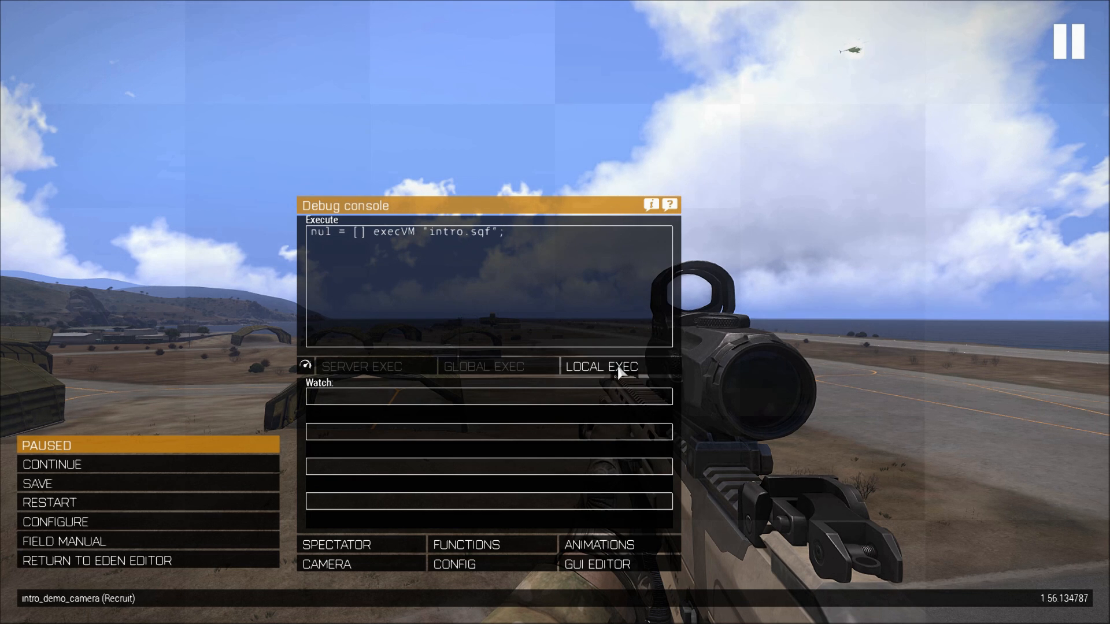
pyautogui.click(600, 367)
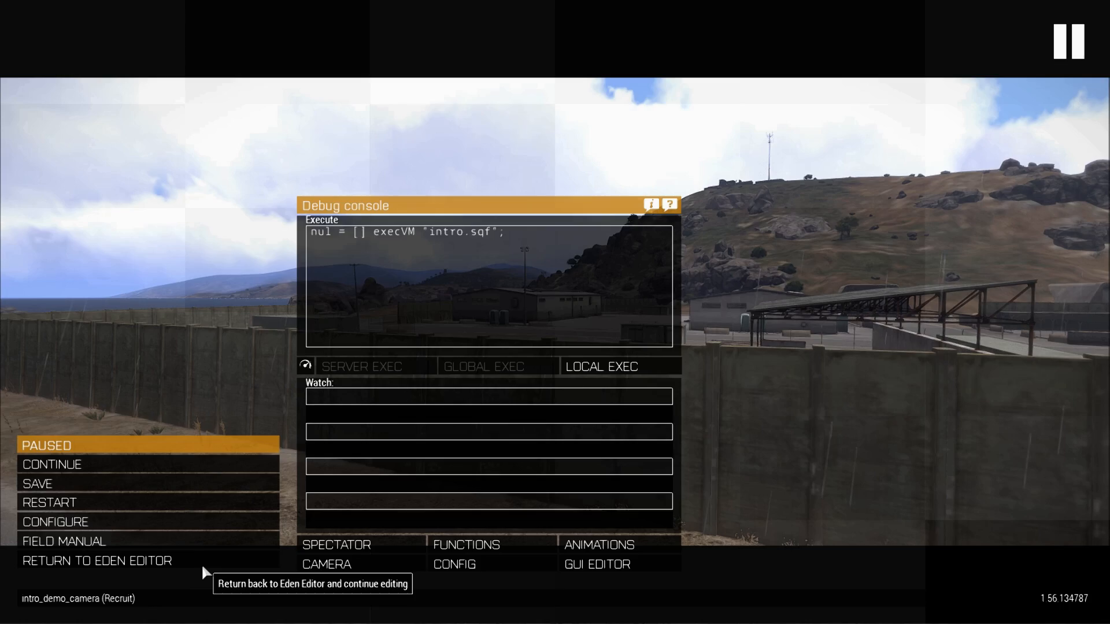
# Return from the preview to the Eden Editor scenario layout.
pyautogui.click(95, 561)
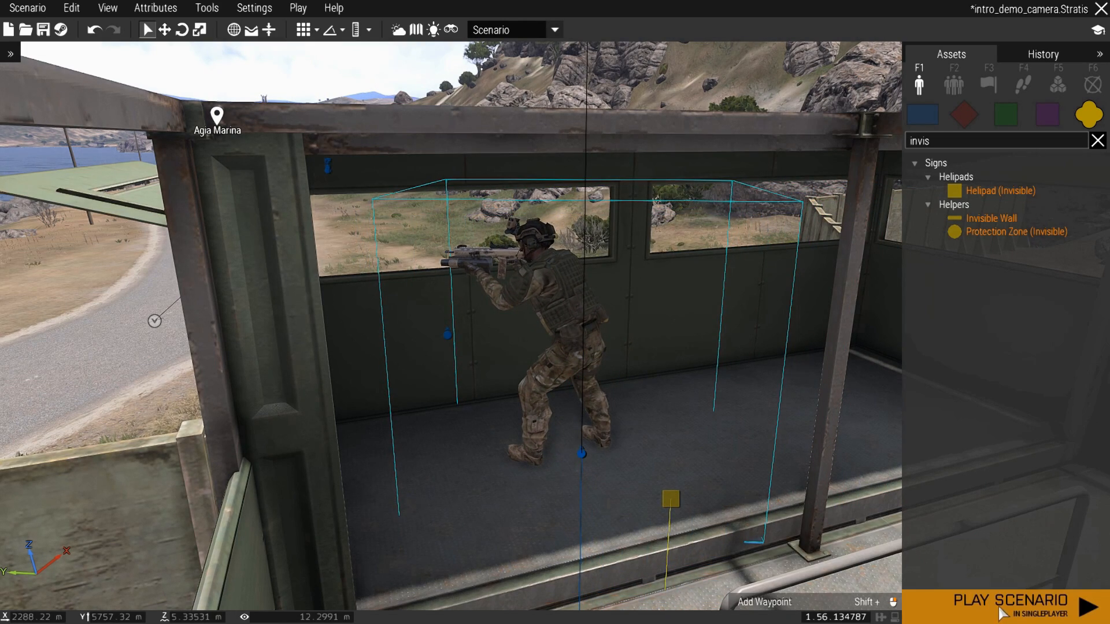
# Preview the scenario and re-run the execVM intro.sqf line via LOCAL EXEC.
pyautogui.click(1012, 600)
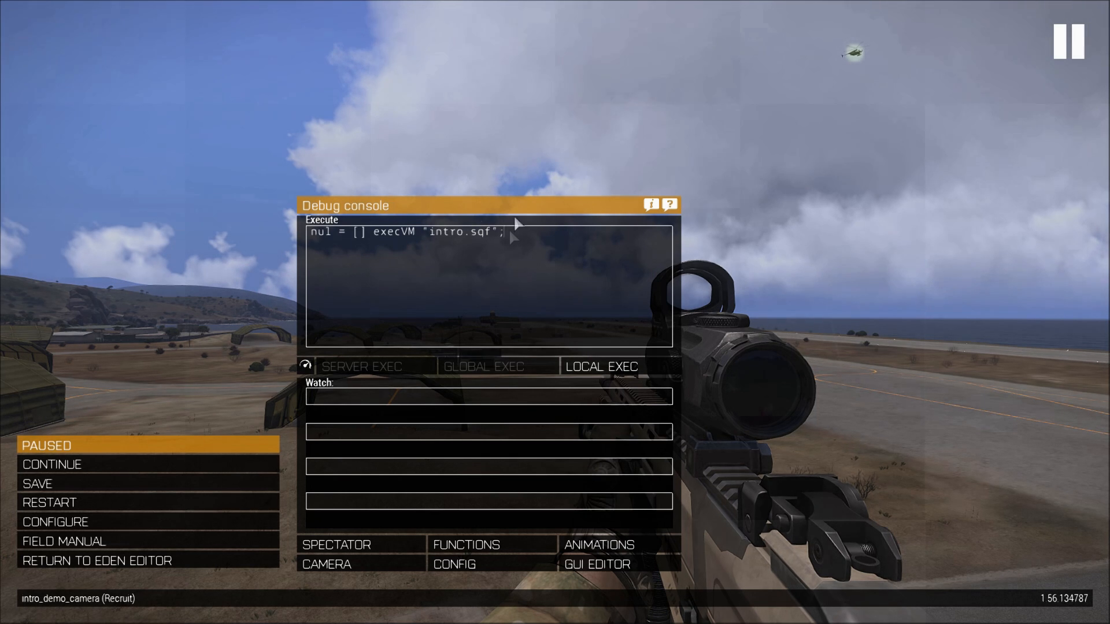
pyautogui.tripleClick(403, 232)
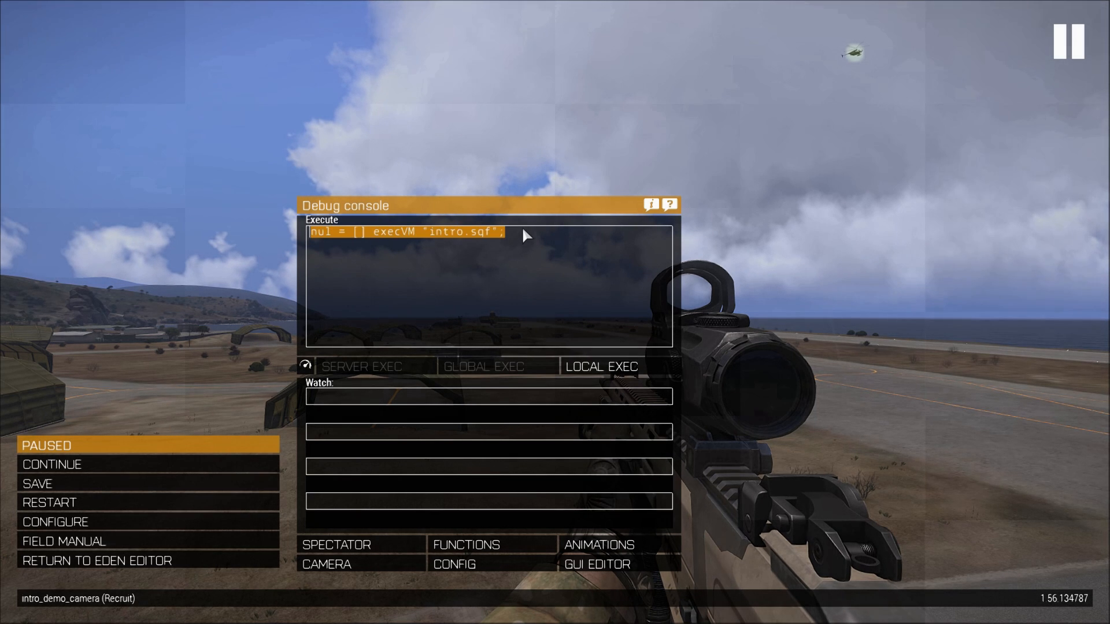
pyautogui.moveTo(521, 238)
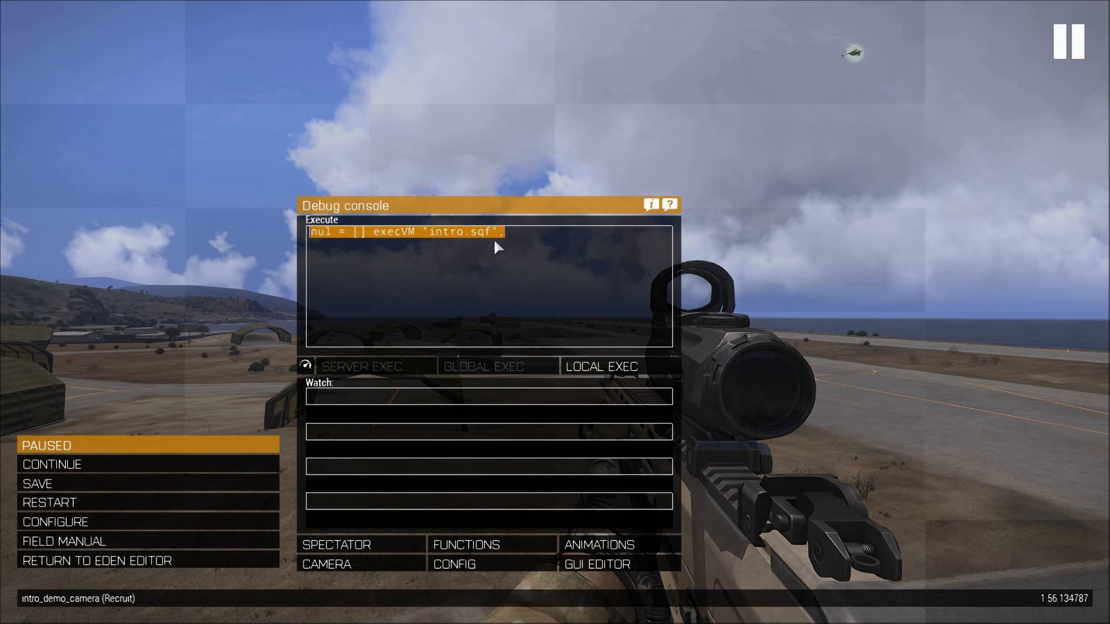
pyautogui.moveTo(517, 243)
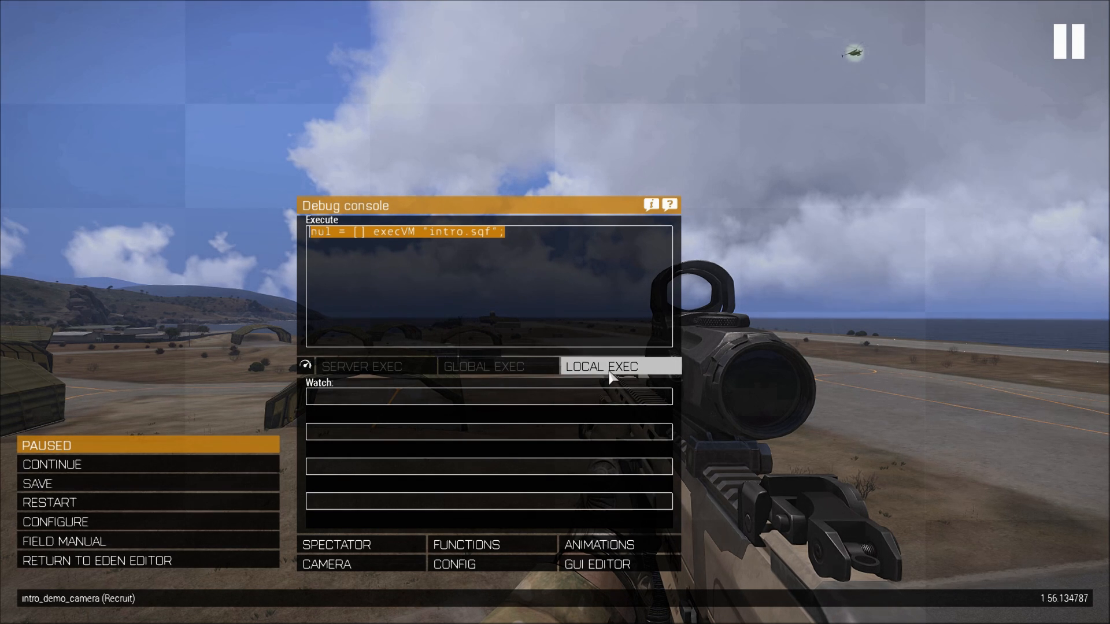
pyautogui.click(600, 367)
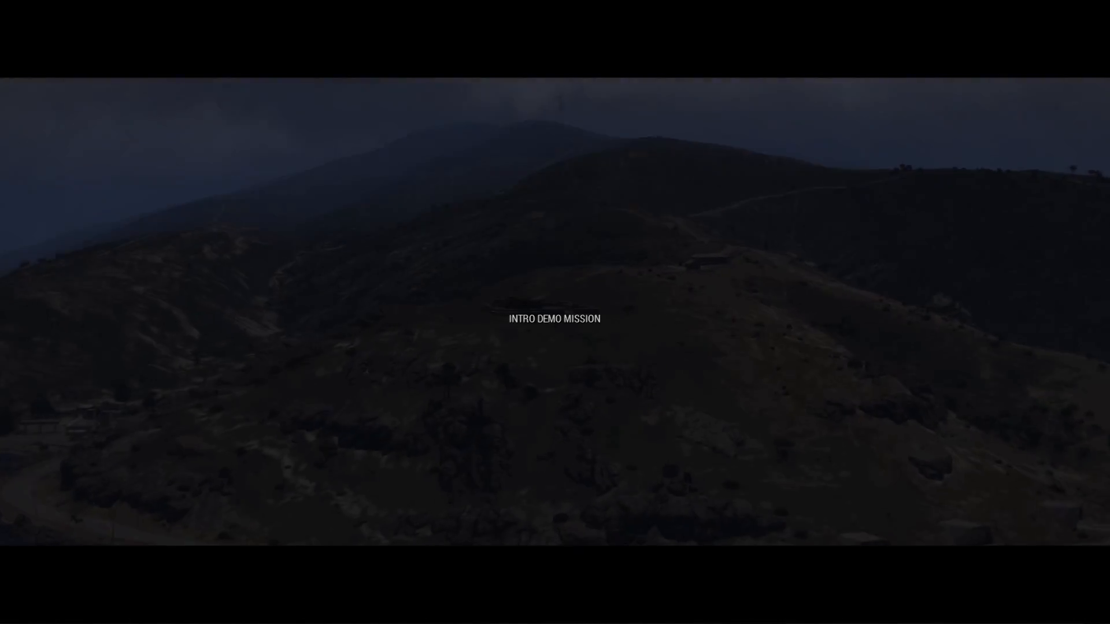